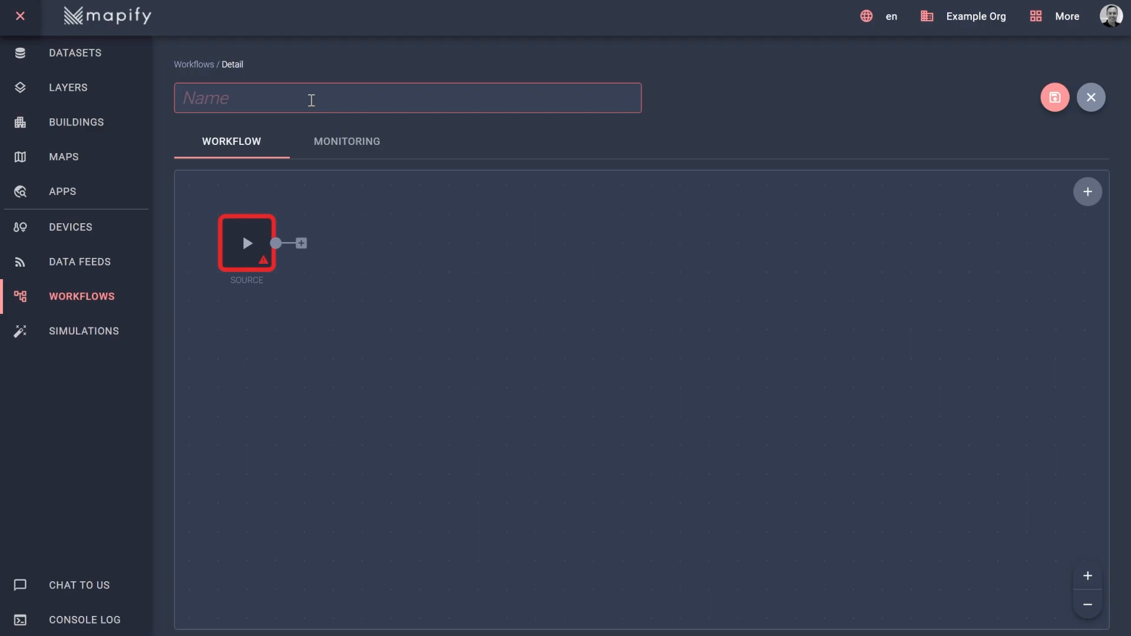
- Name the new workflow 'Vehicle Location Processing'
text(Vehicle Location Processing)
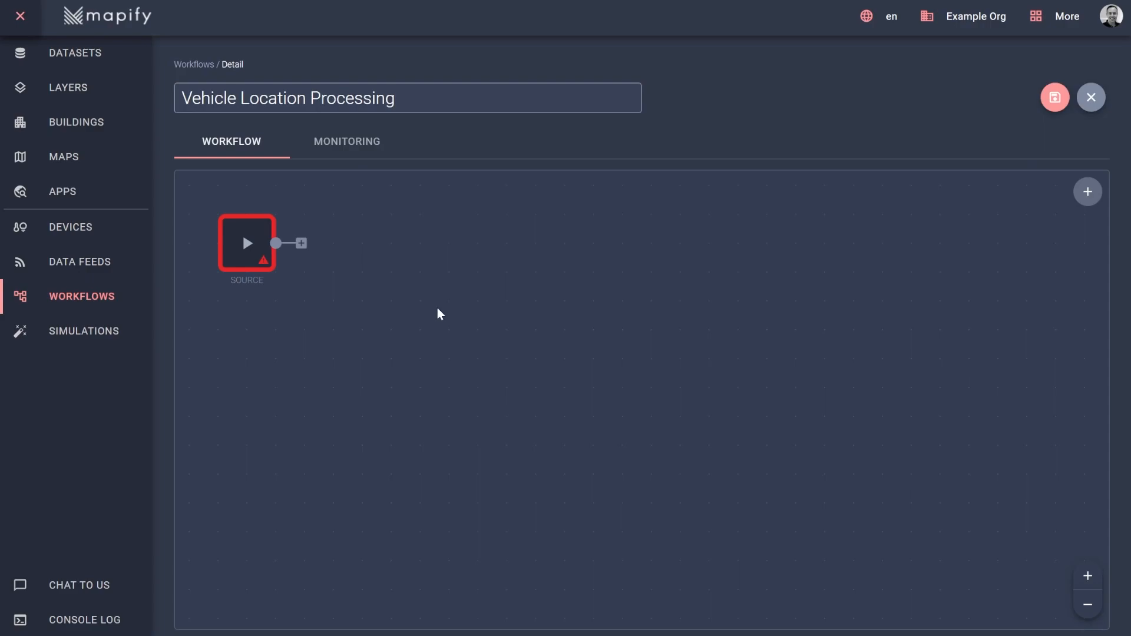
mouse_move(258, 231)
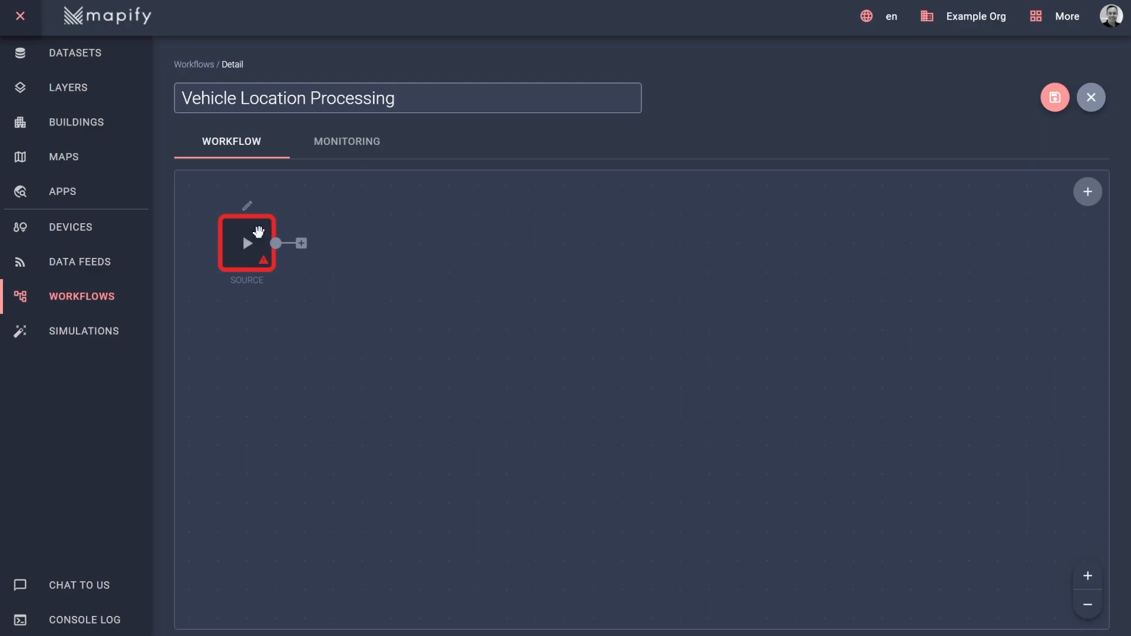
mouse_move(252, 231)
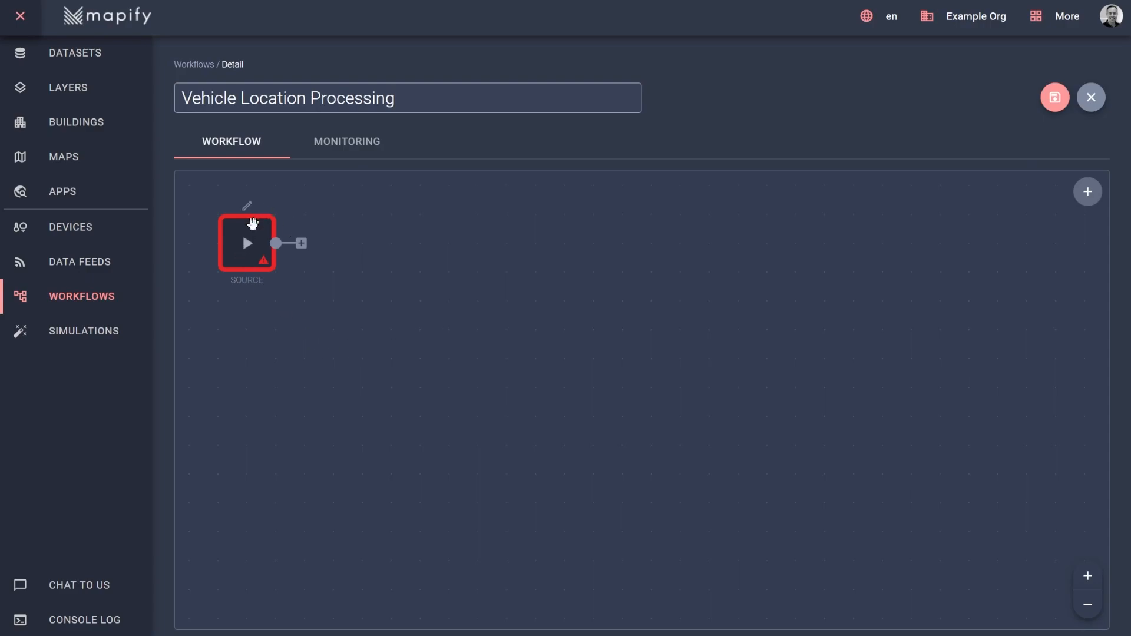
- Set the Source node to read from the aaa-vehicle-positions-feed data feed and confirm
click(246, 242)
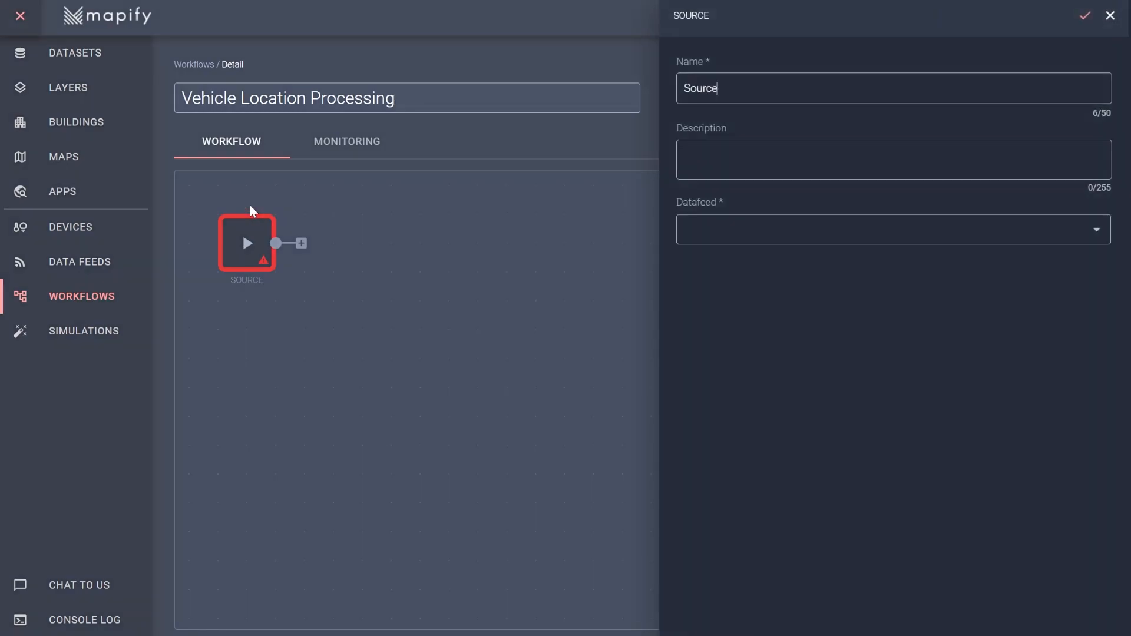
mouse_move(719, 233)
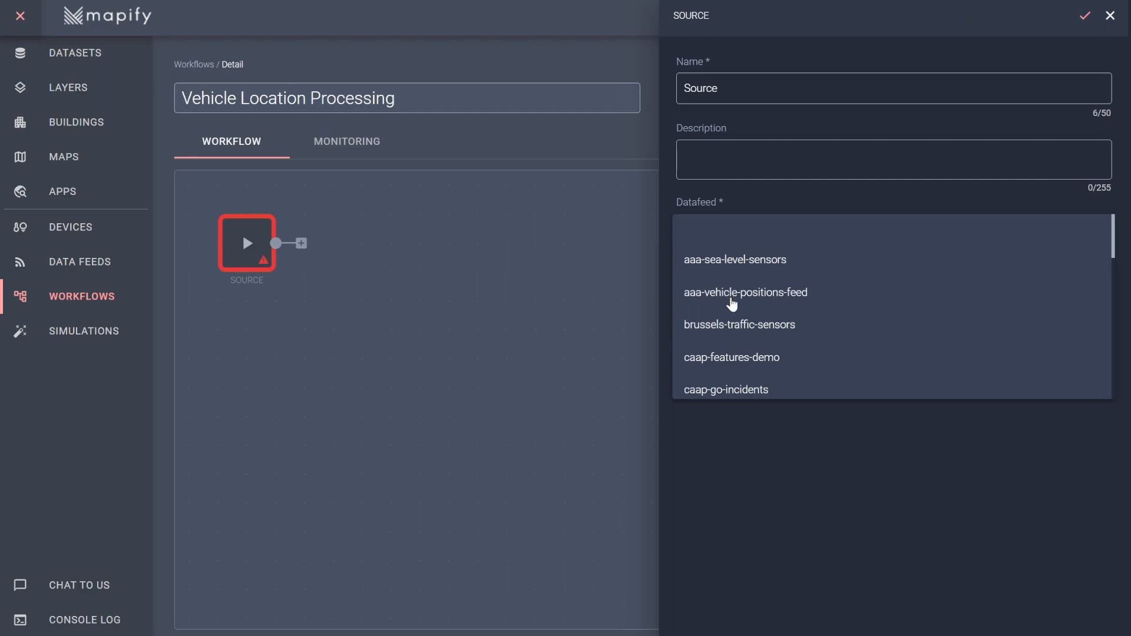
click(746, 292)
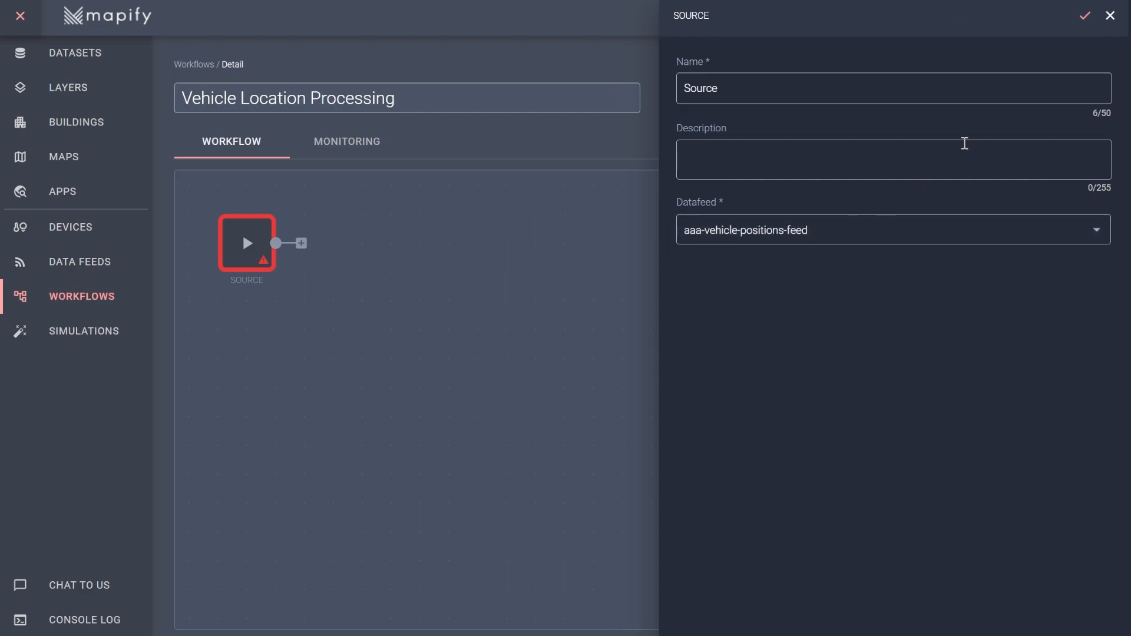
click(1083, 15)
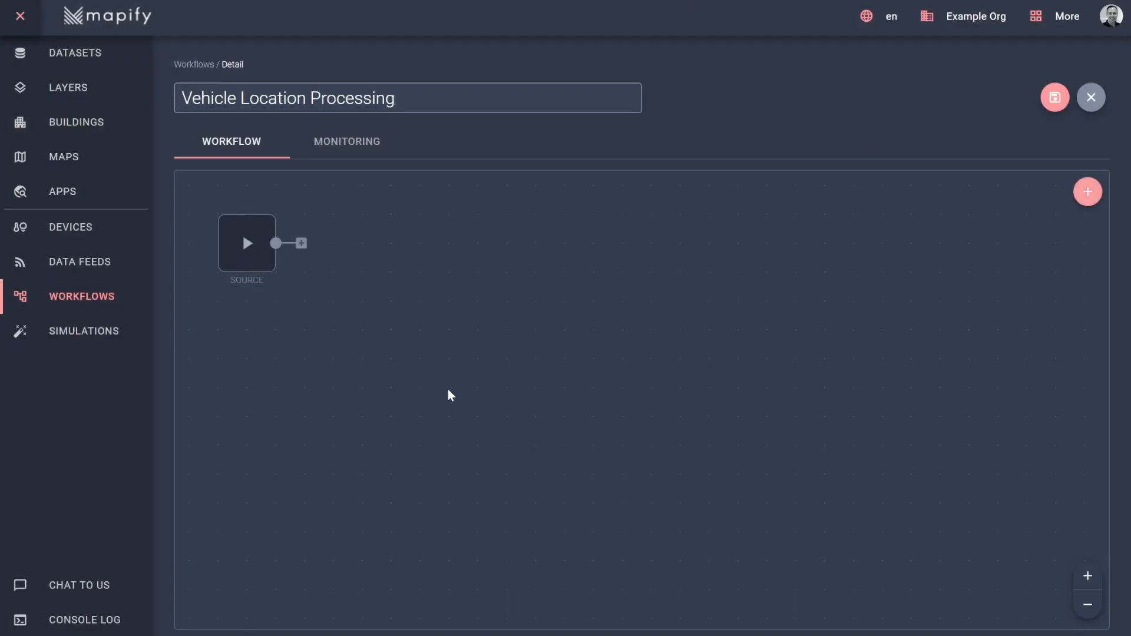
mouse_move(390, 370)
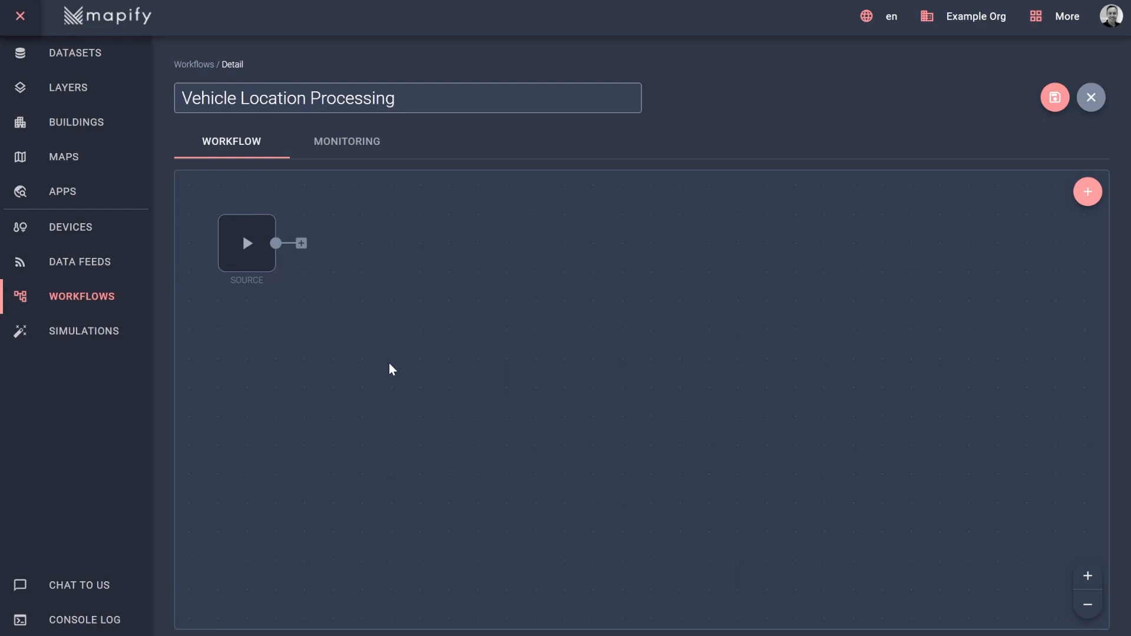
mouse_move(354, 322)
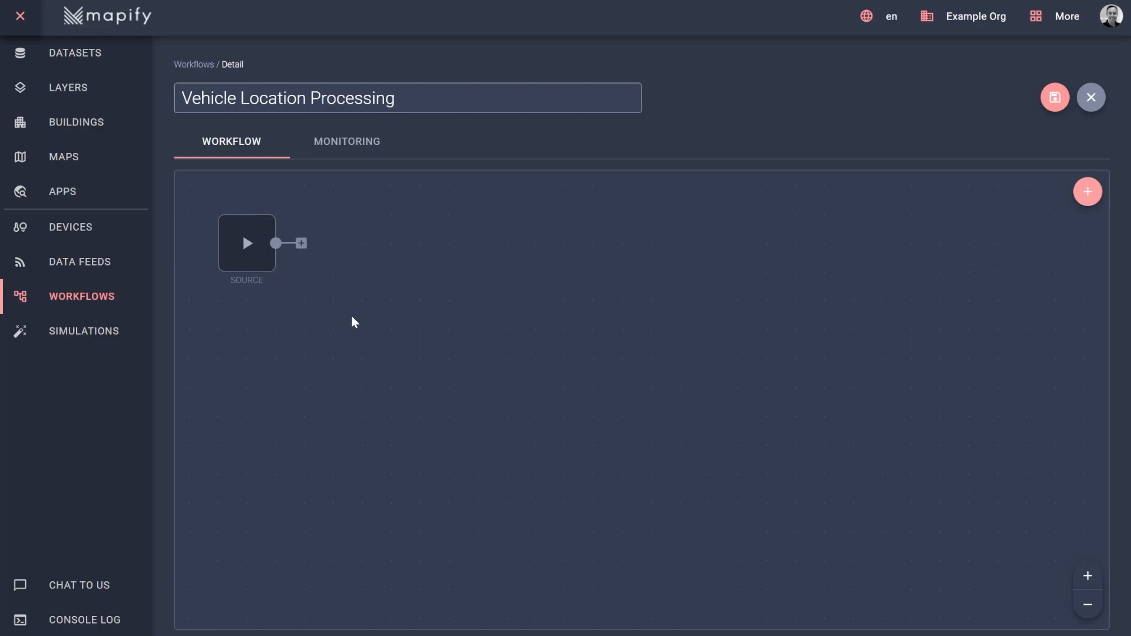
mouse_move(301, 243)
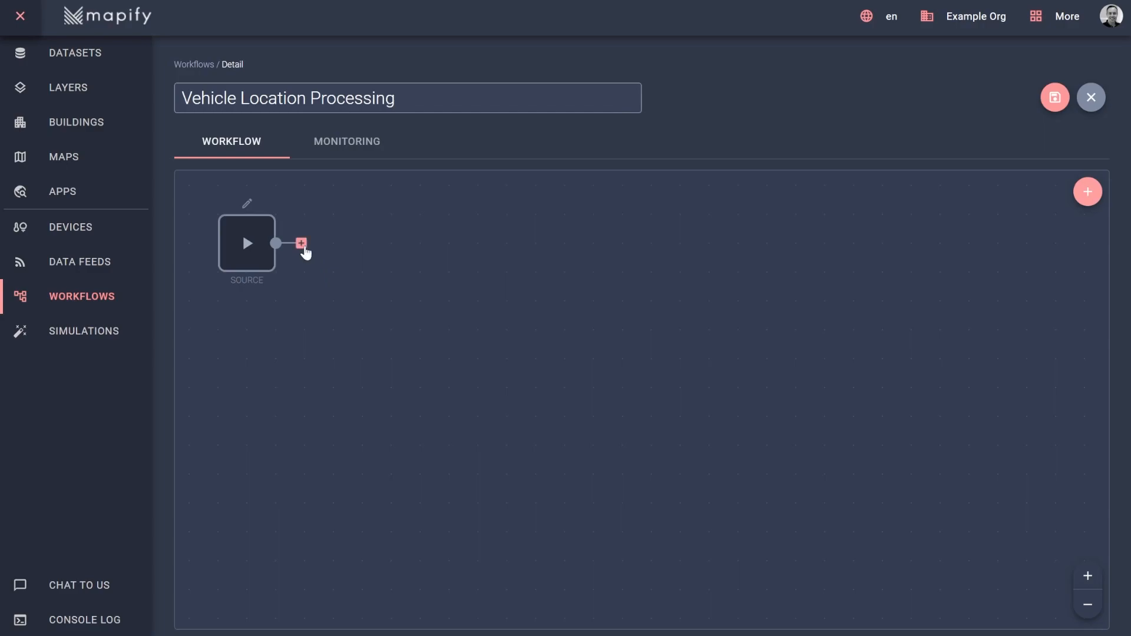
mouse_move(1114, 193)
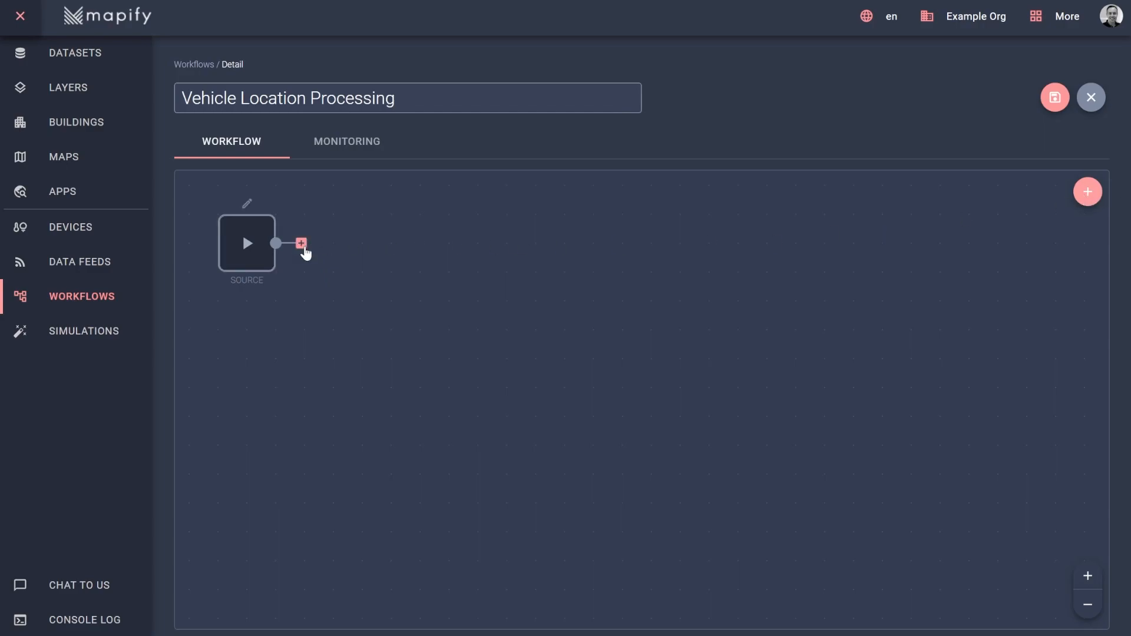
- Bring up the list of node types that can follow the Source node
click(300, 243)
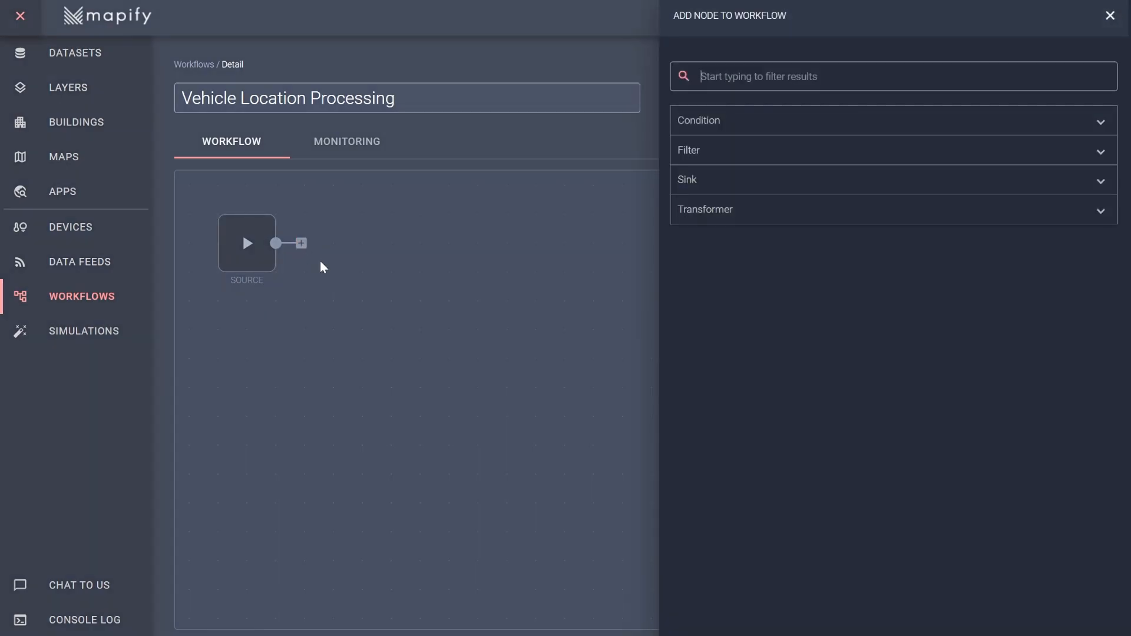
mouse_move(526, 312)
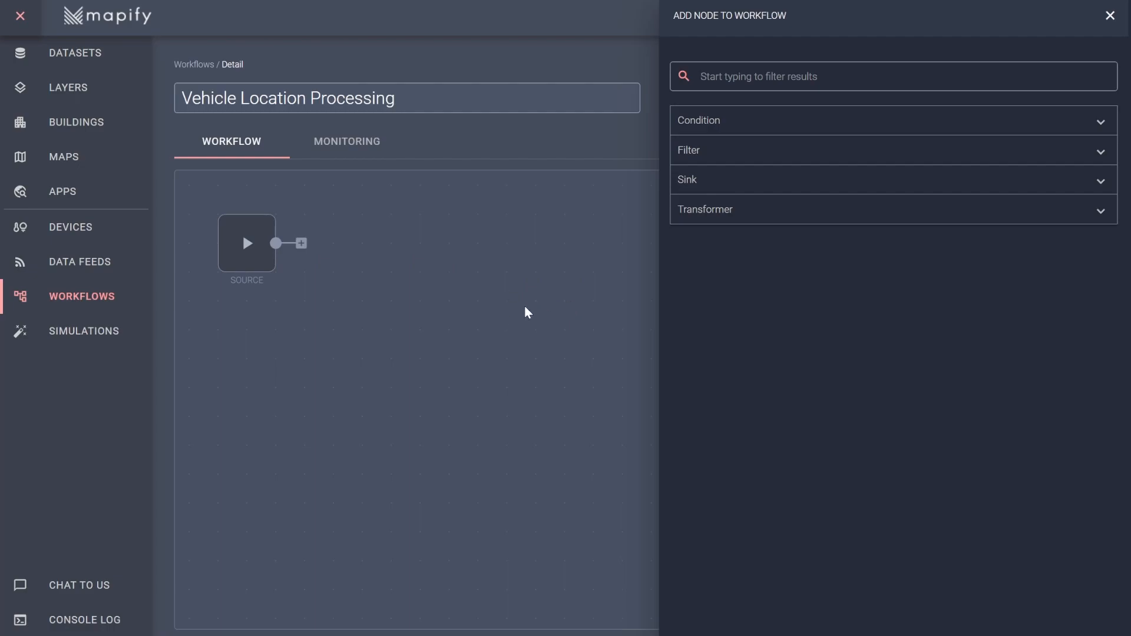
mouse_move(735, 314)
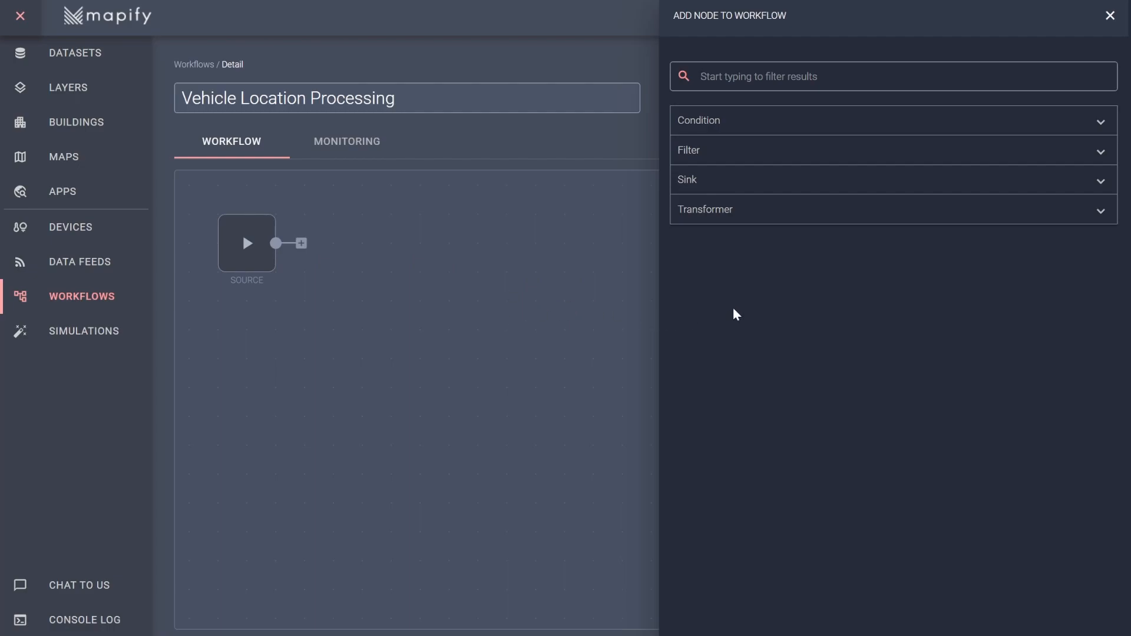
mouse_move(749, 179)
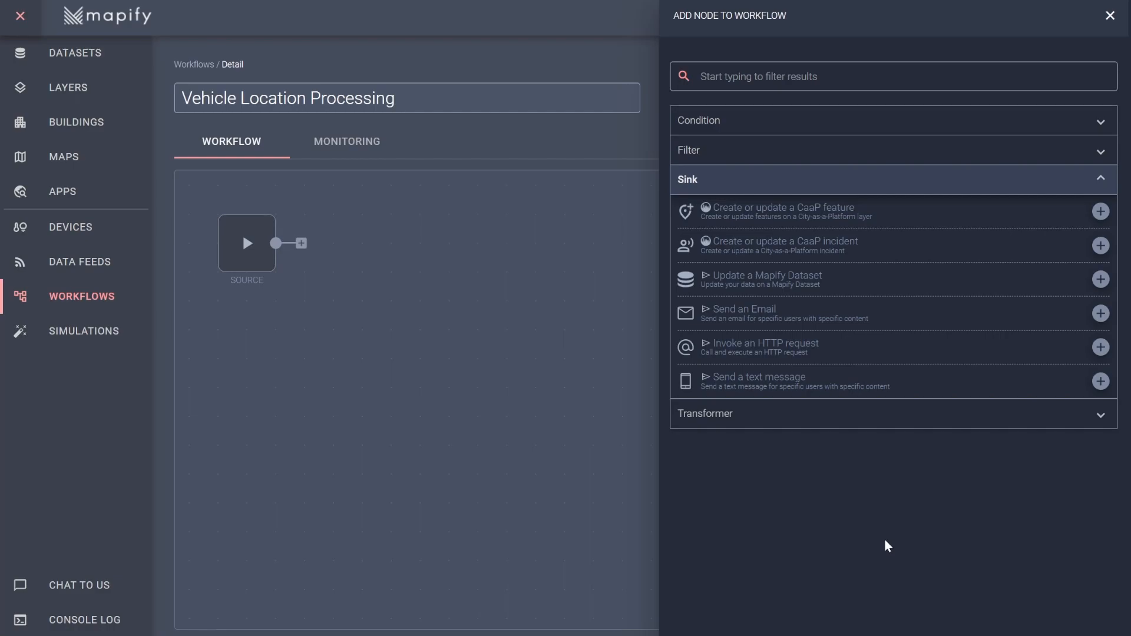
mouse_move(870, 235)
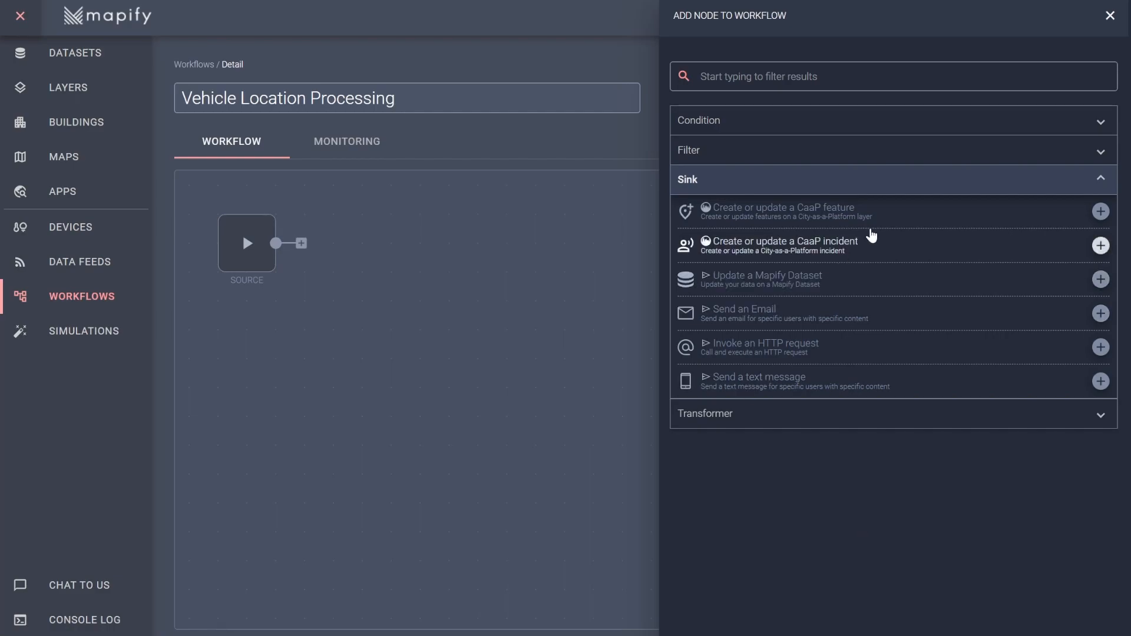
mouse_move(926, 327)
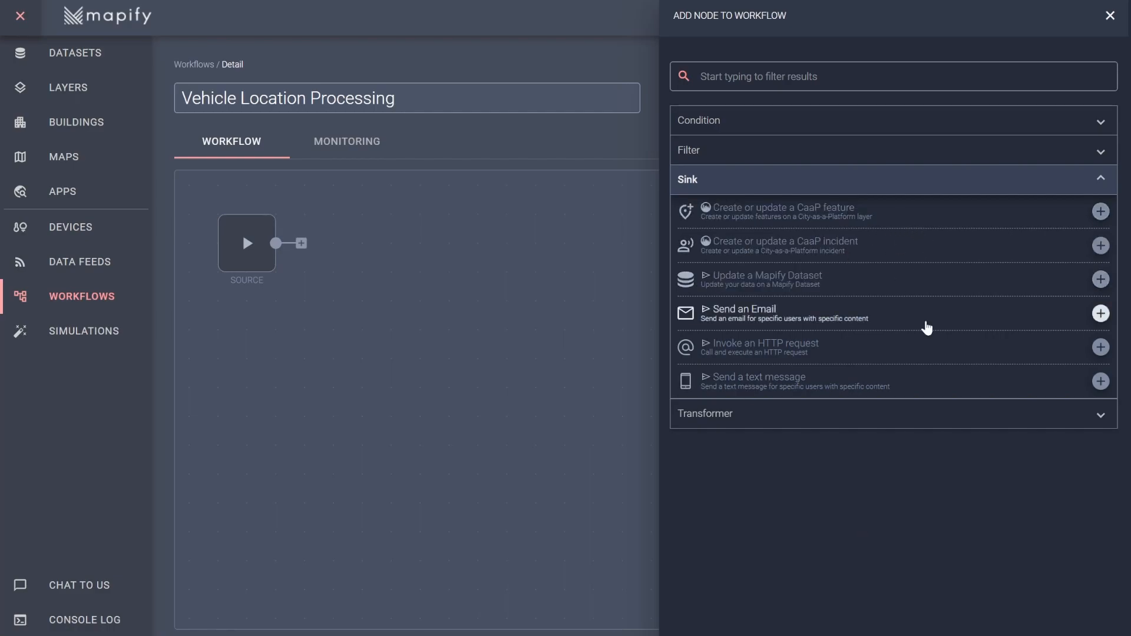
mouse_move(884, 539)
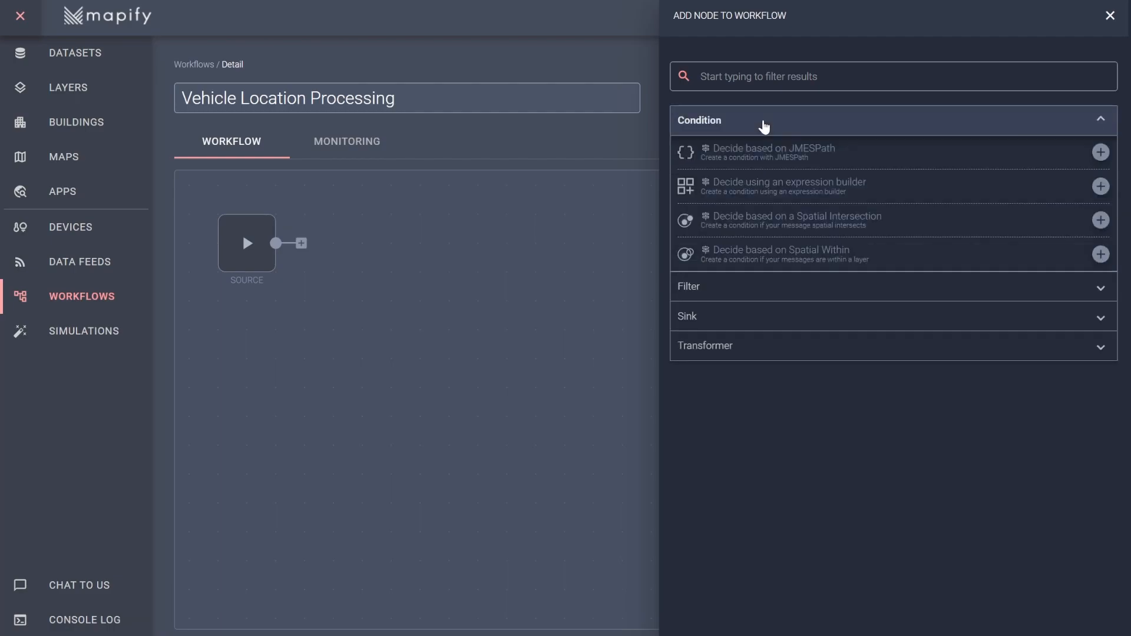
mouse_move(792, 219)
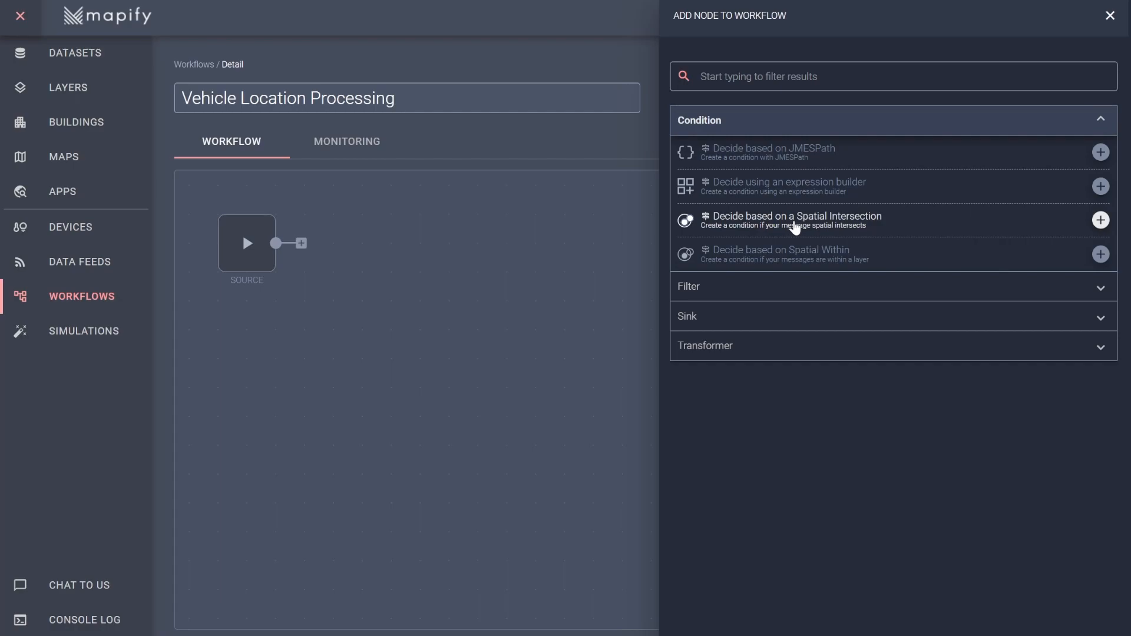
- Add a spatial intersection condition 'Is Inside Restricted Zone?' using the AAA Restricted Zones layer with Point geometry
click(1098, 220)
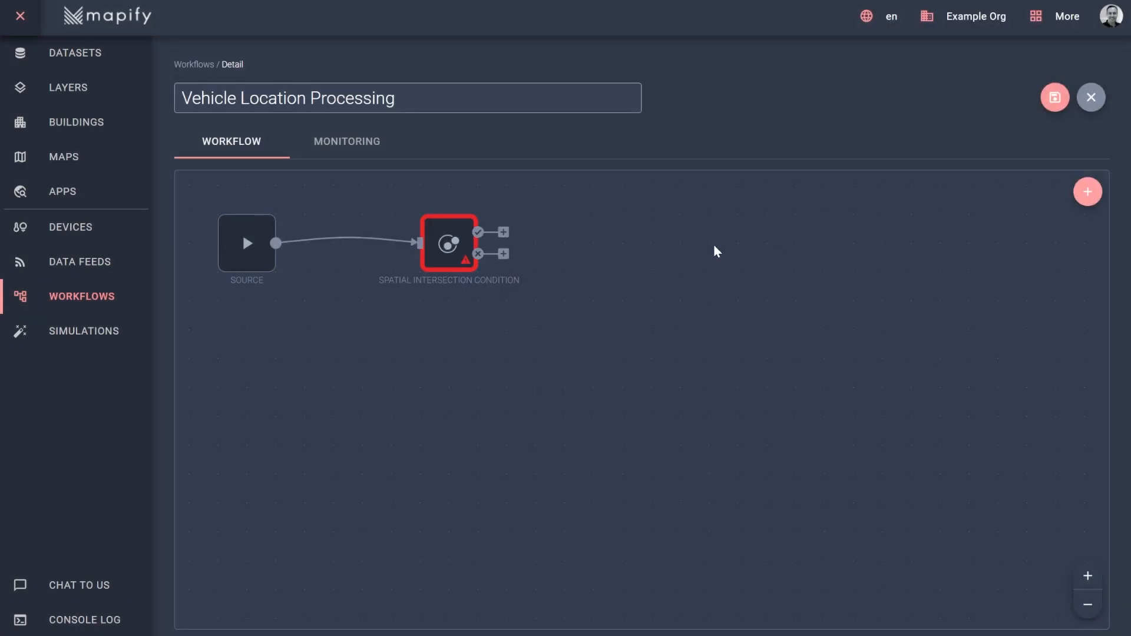
click(447, 241)
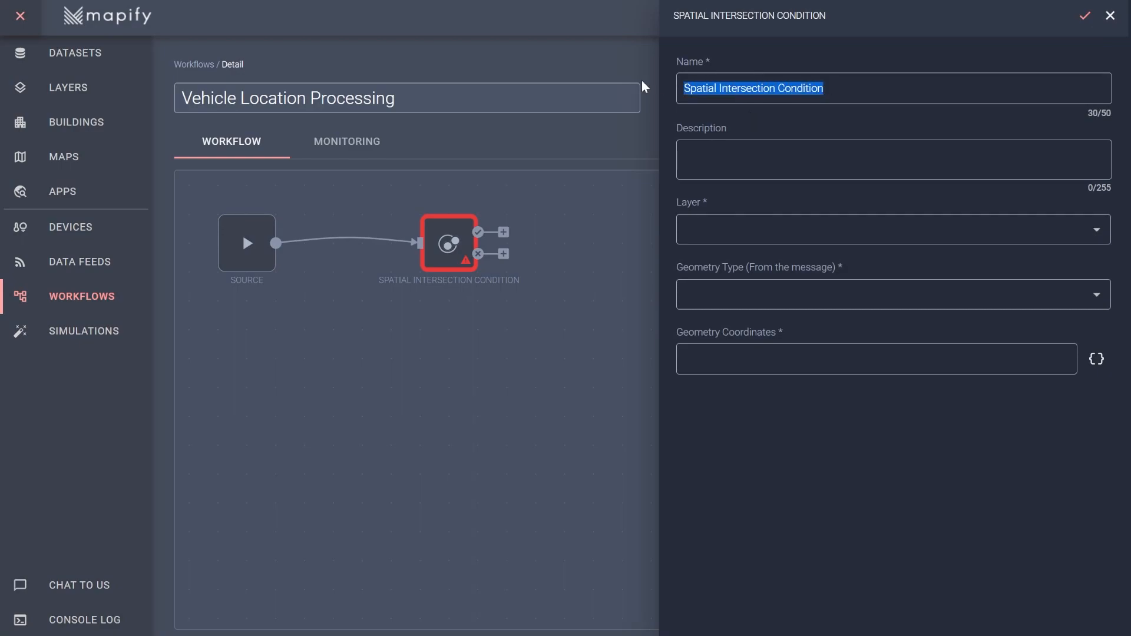
text(Is Inside Restric)
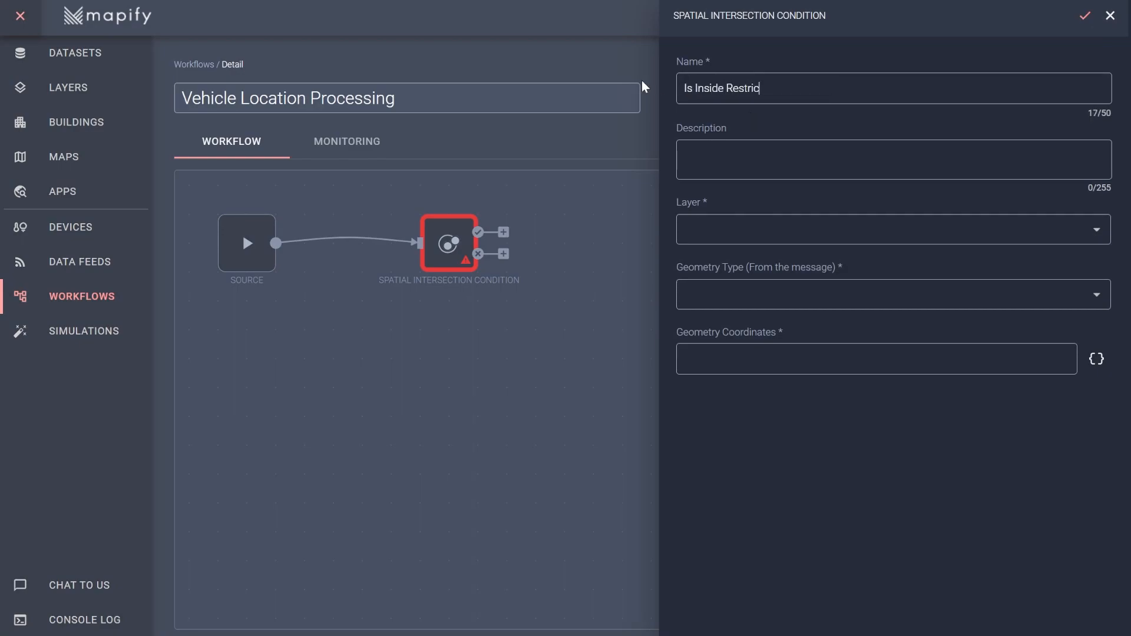
text(cted Zone?)
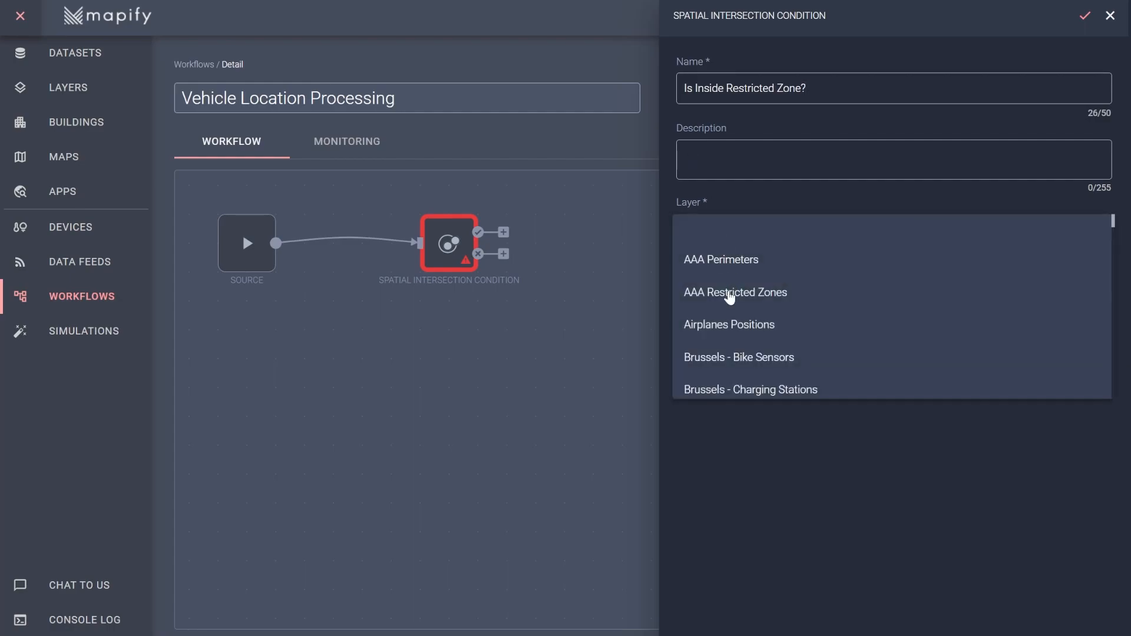
click(735, 293)
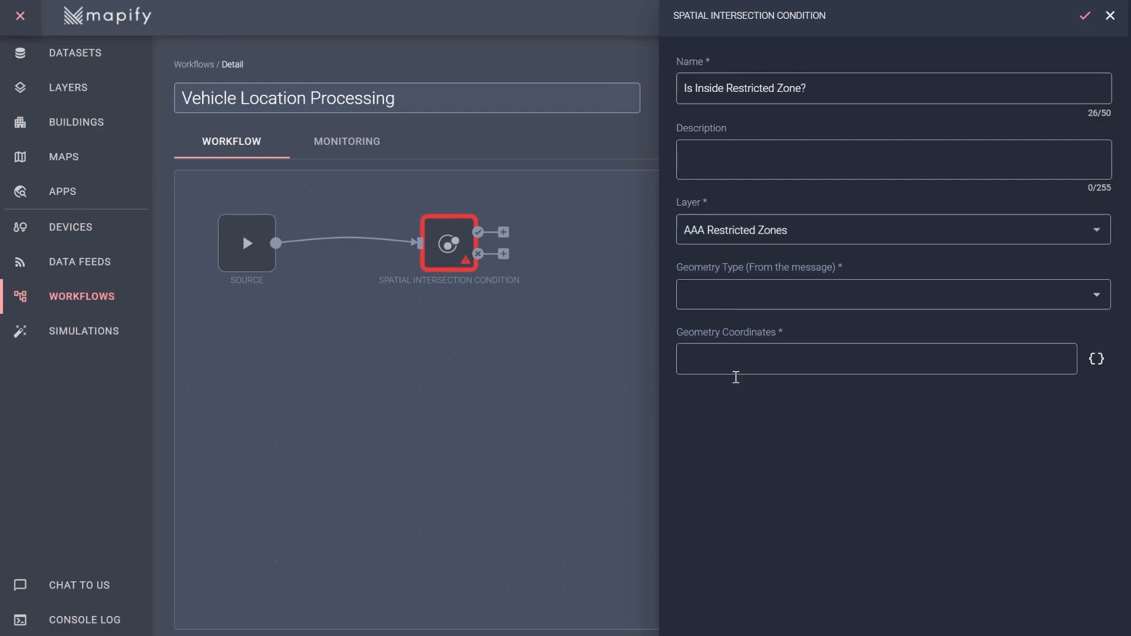
mouse_move(786, 294)
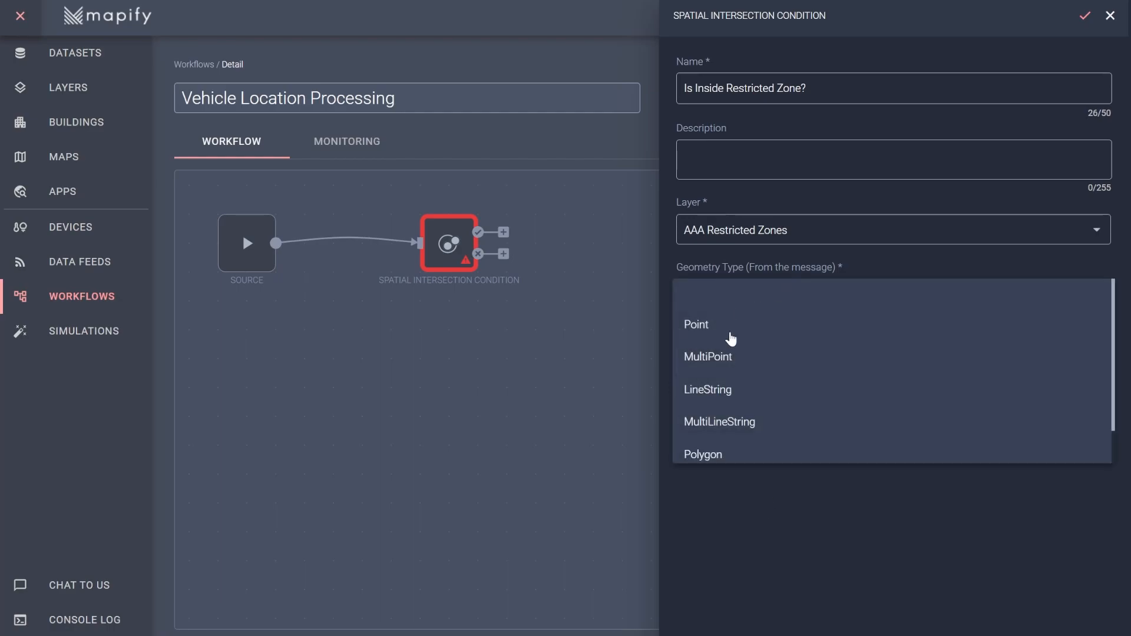
click(695, 324)
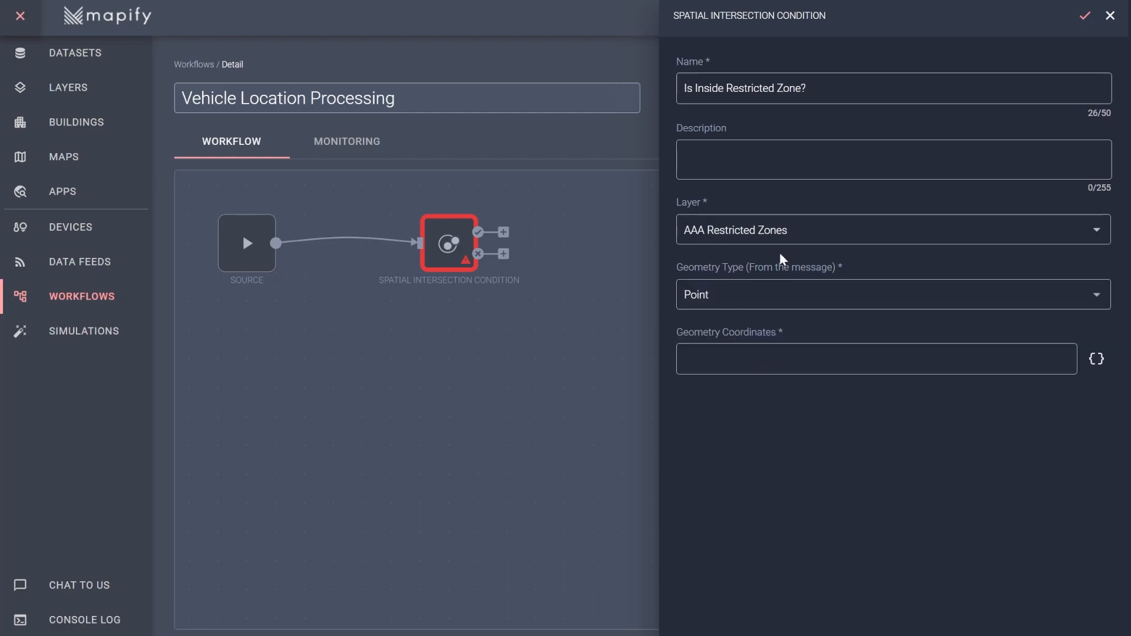
mouse_move(789, 332)
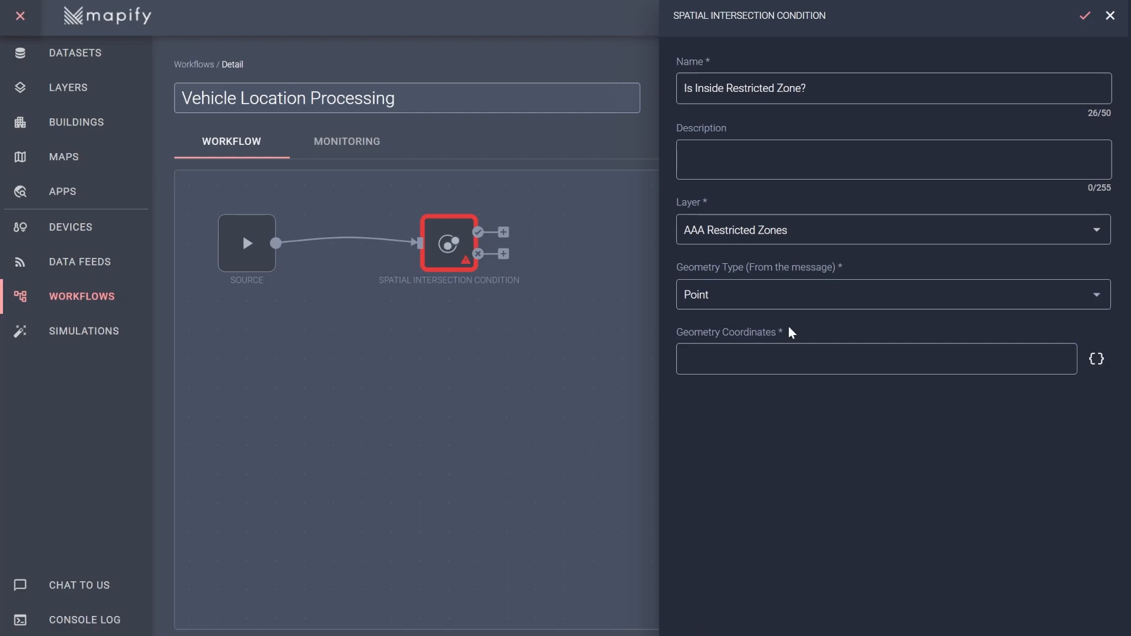
mouse_move(815, 276)
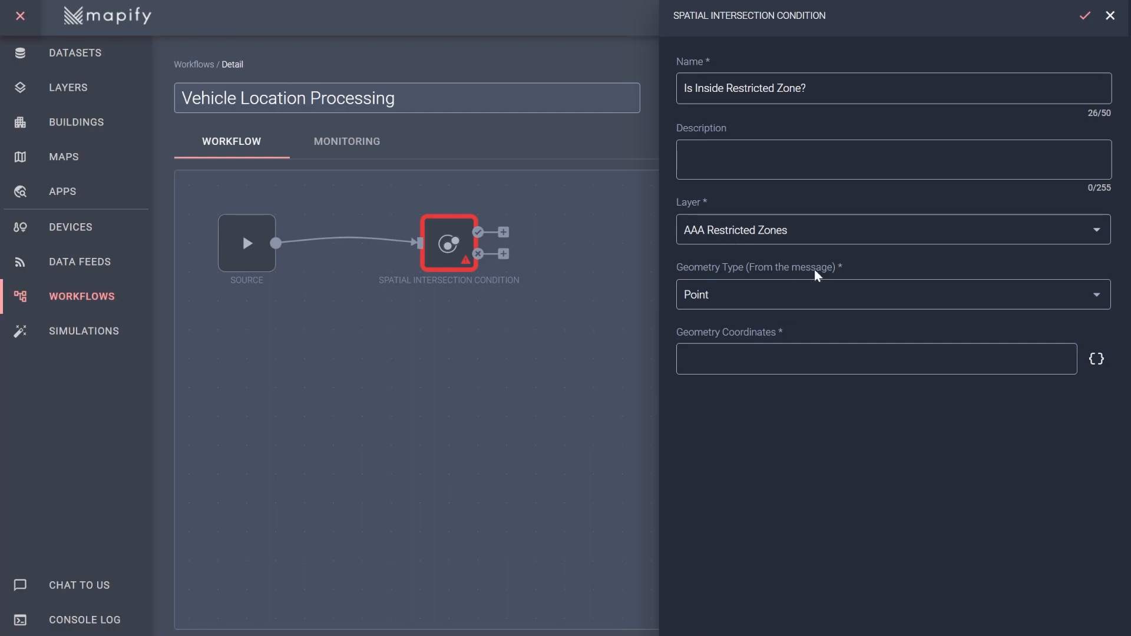
mouse_move(1096, 358)
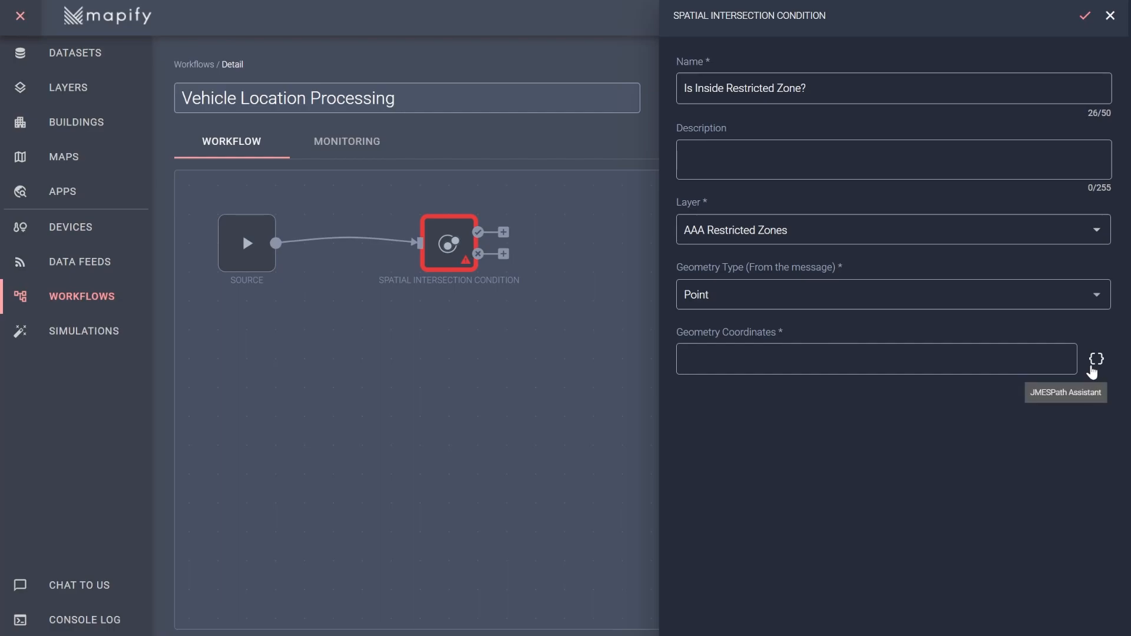
mouse_move(1095, 364)
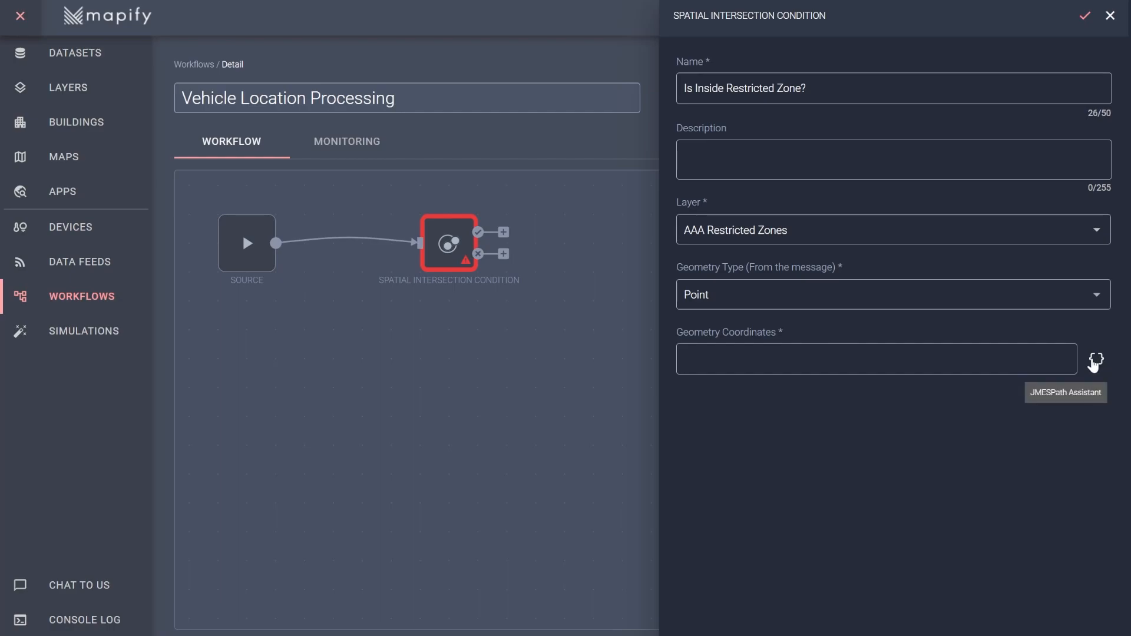
- Set the condition's geometry coordinates to message.location.coordinates via the JMESPath Assistant and save it
click(1095, 359)
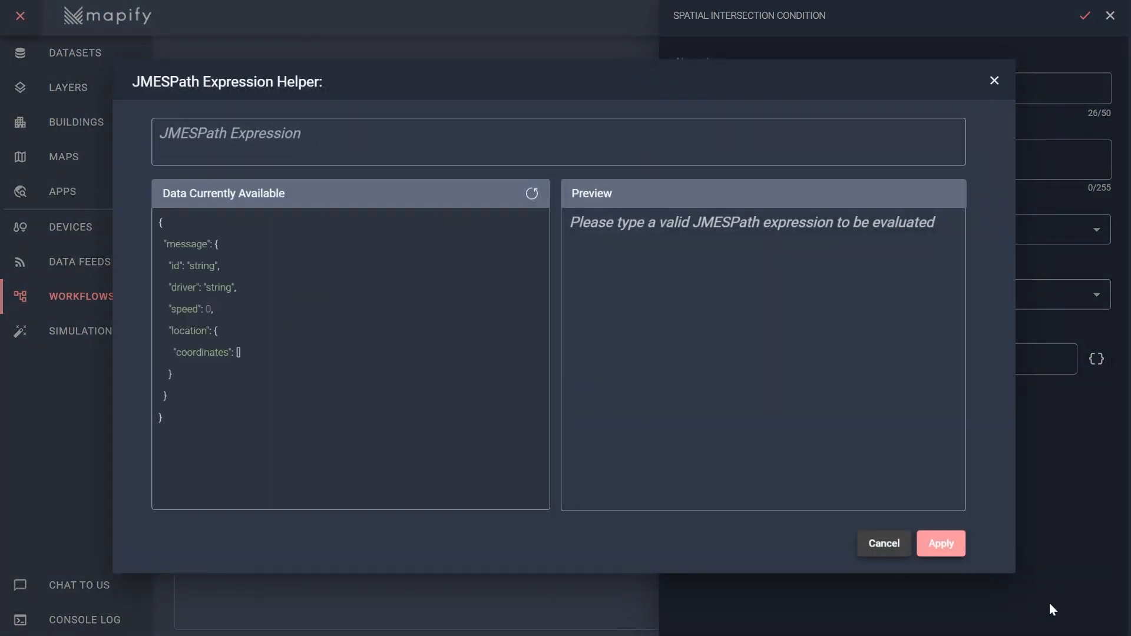
mouse_move(205, 304)
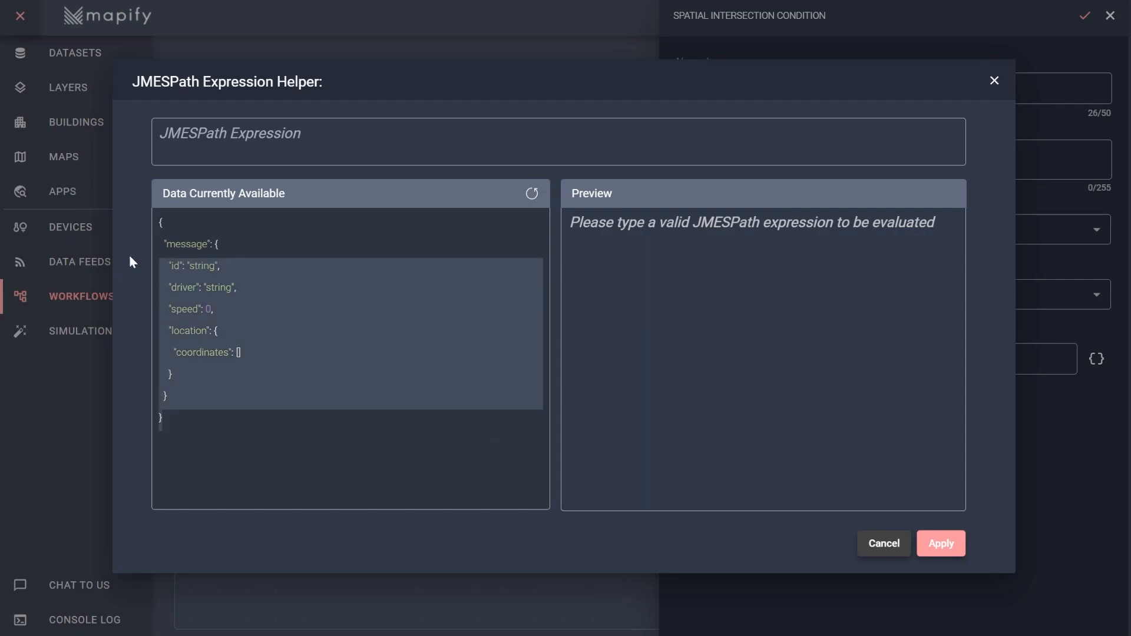
click(532, 193)
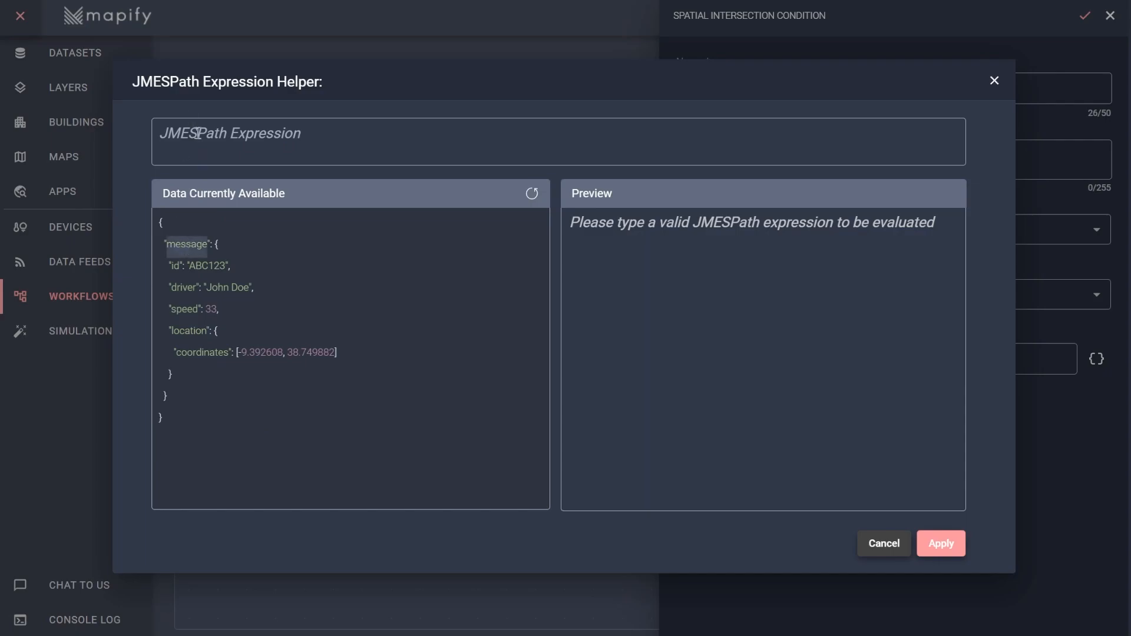
text(message.loca)
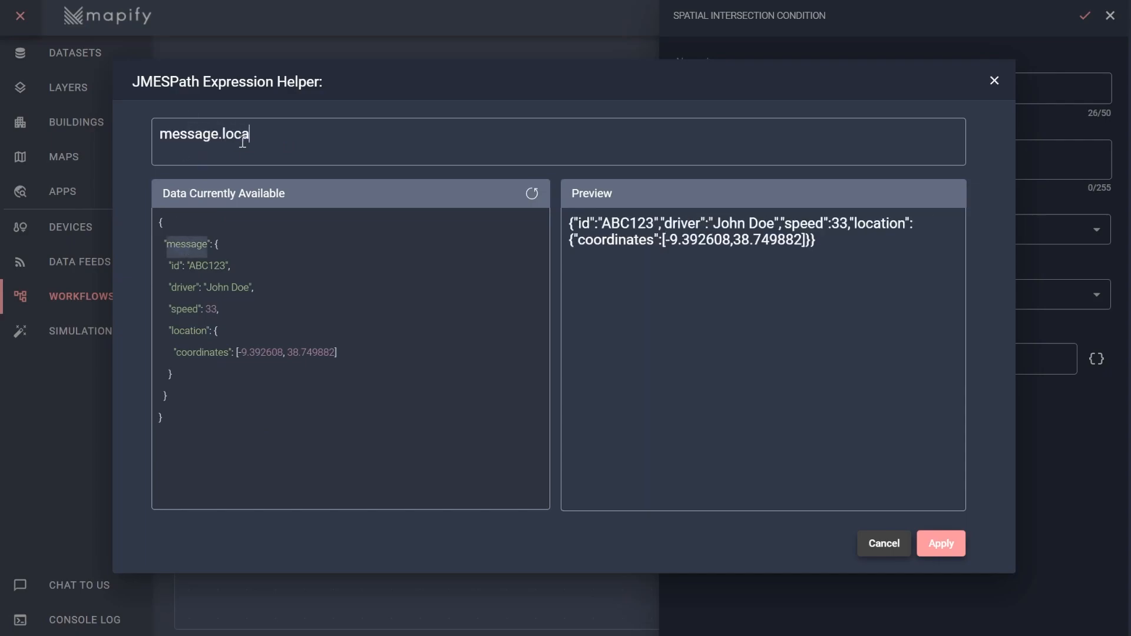
text(tion)
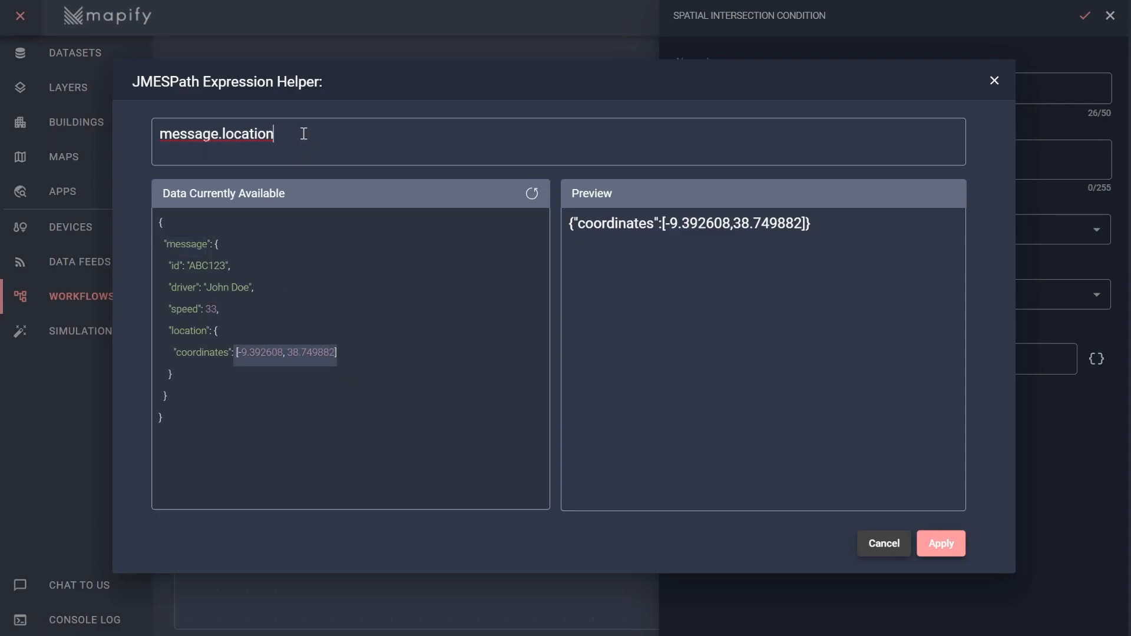
text(.coordinates)
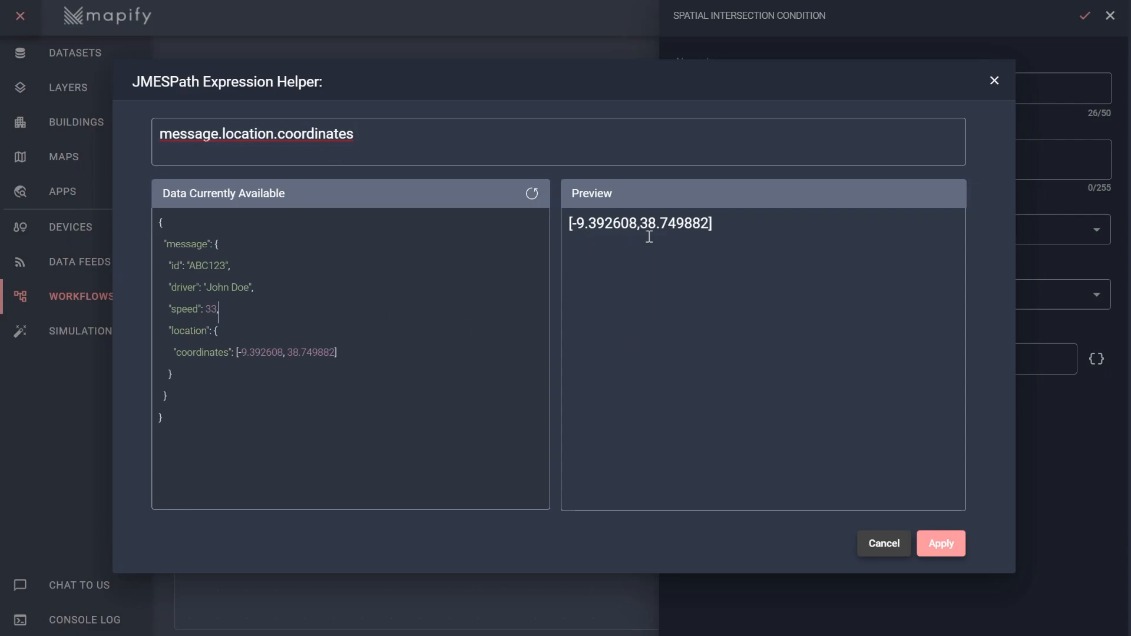
mouse_move(952, 554)
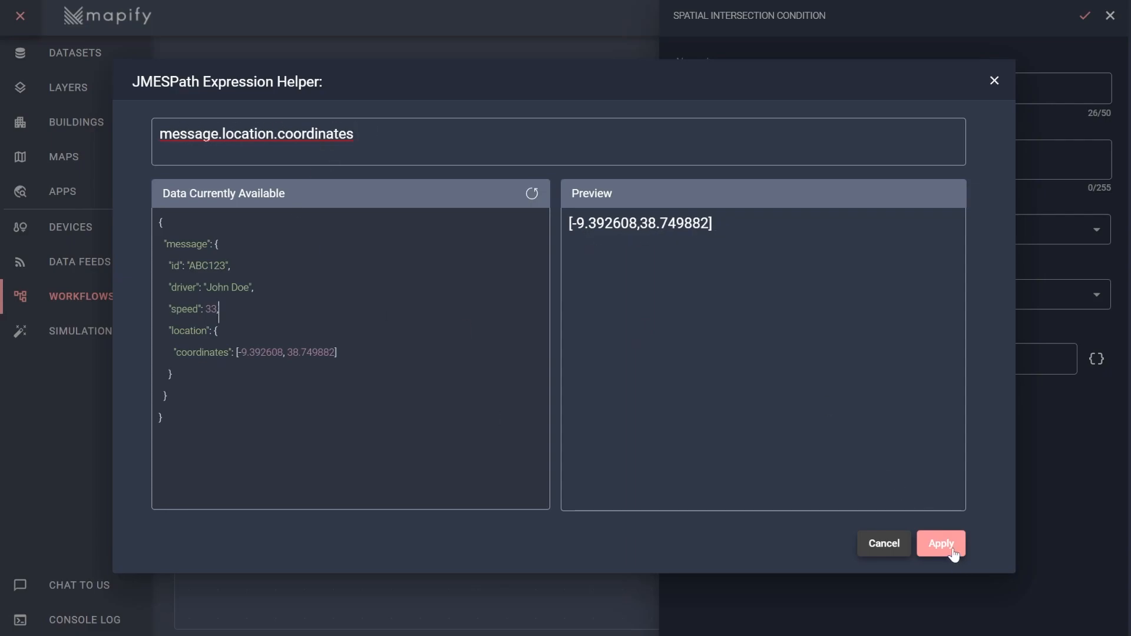
click(939, 543)
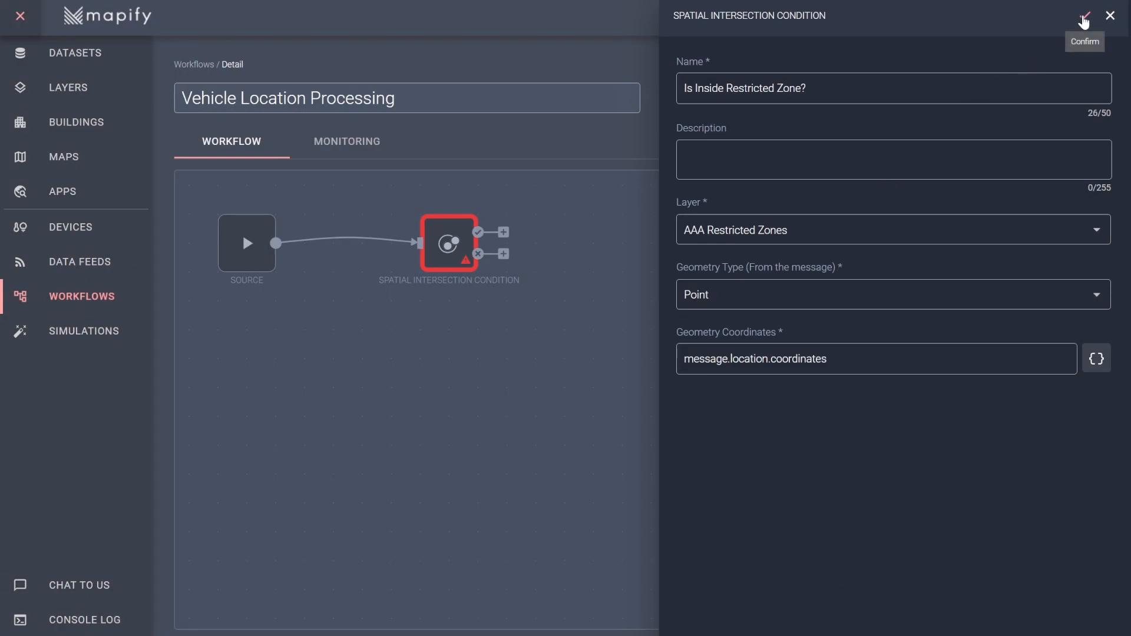
click(1083, 15)
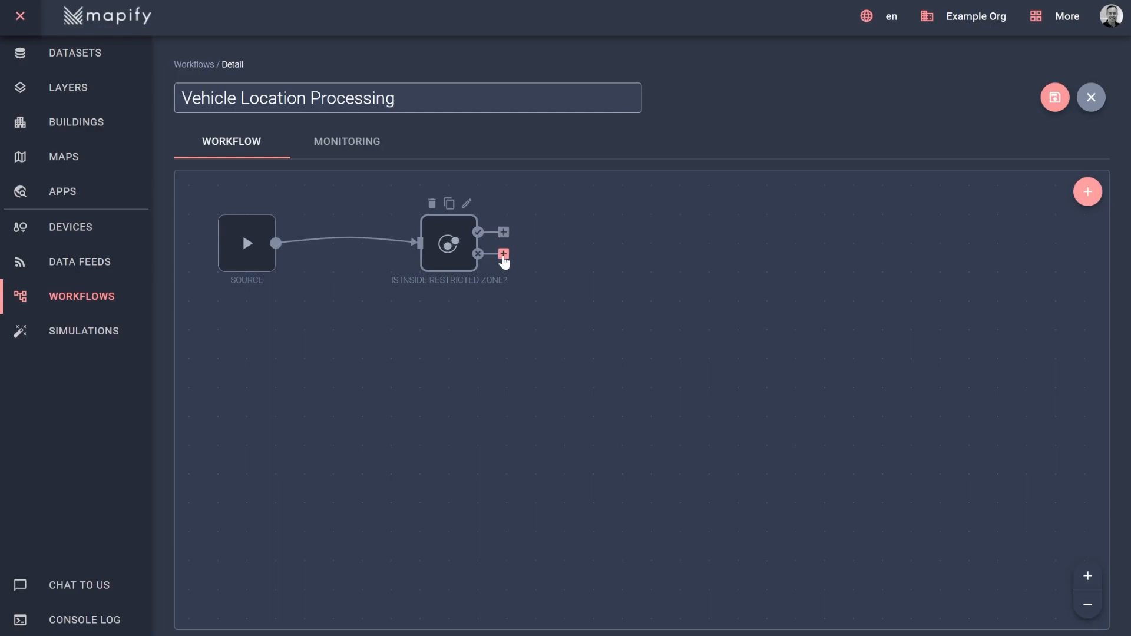
mouse_move(981, 246)
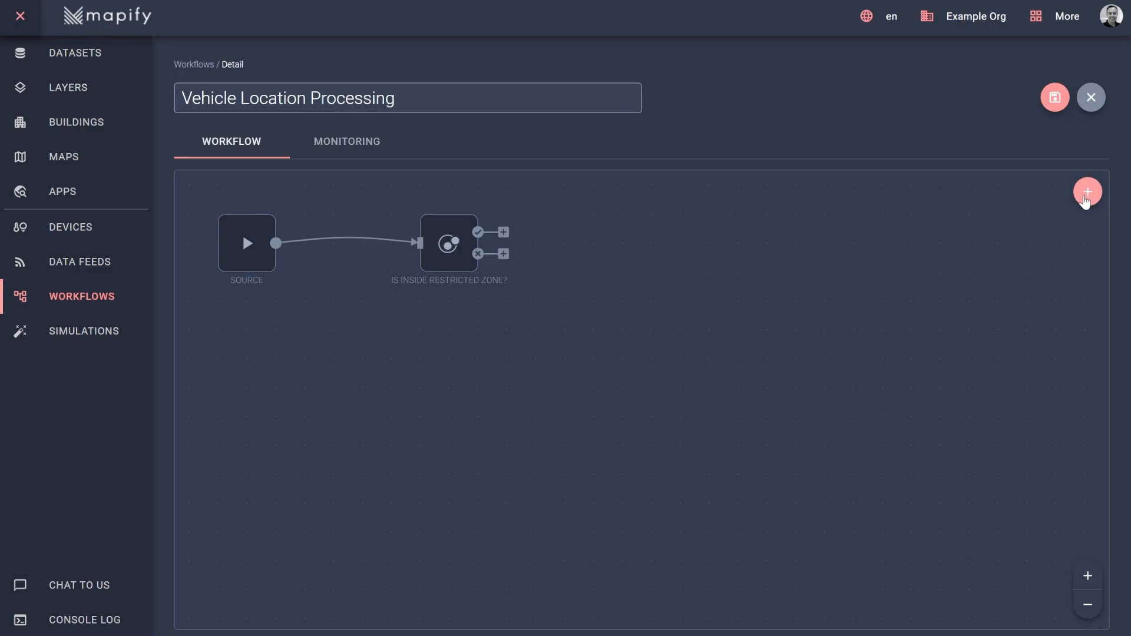
mouse_move(1081, 197)
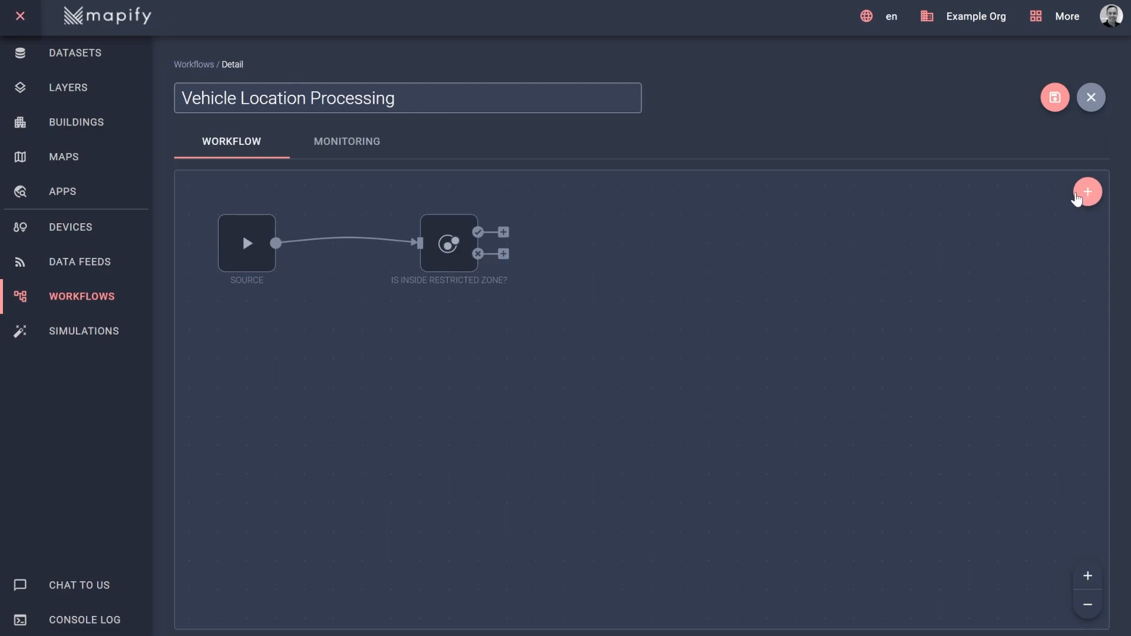
- Add an expression-builder filter 'Filter Legal Speed' passing speed <= 50 and save it
click(1086, 190)
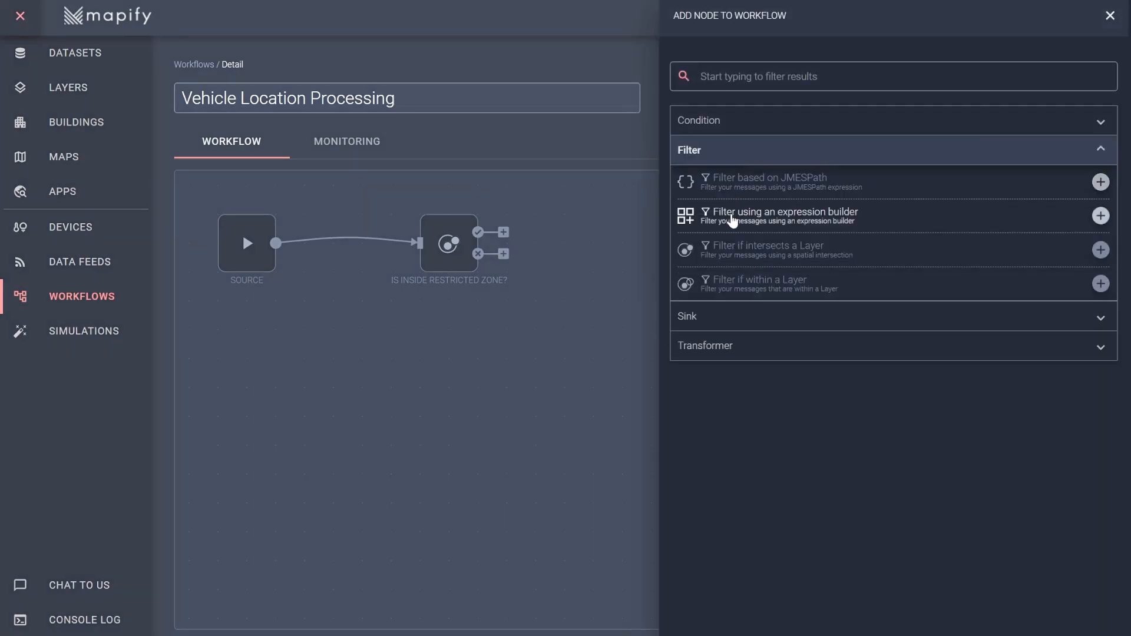
click(1099, 215)
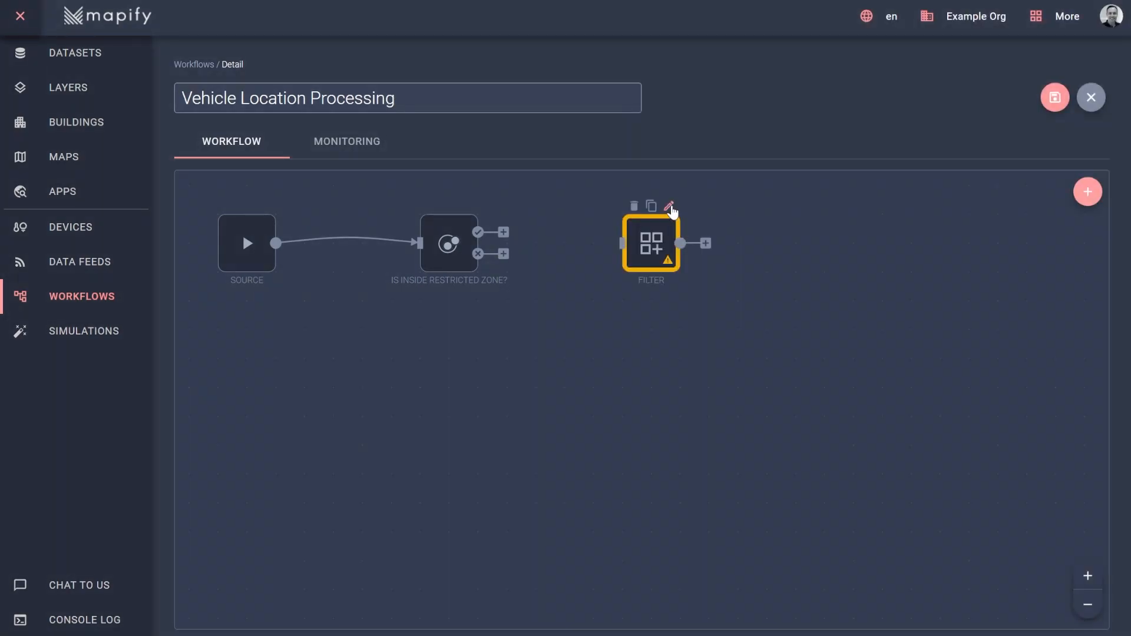
click(670, 206)
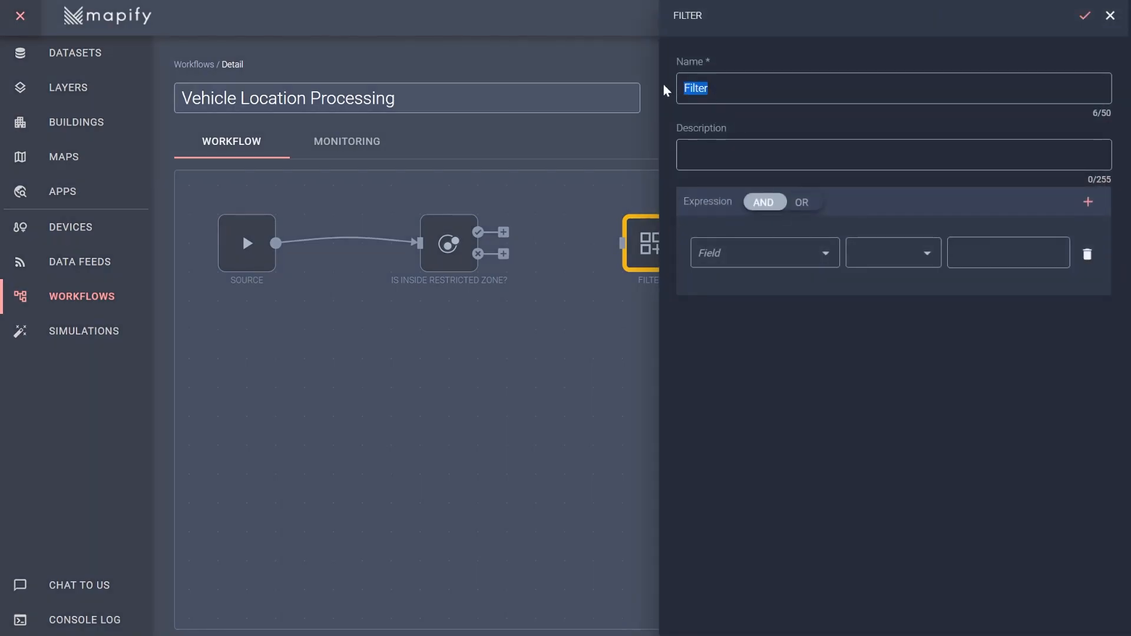
text(Legal Sp)
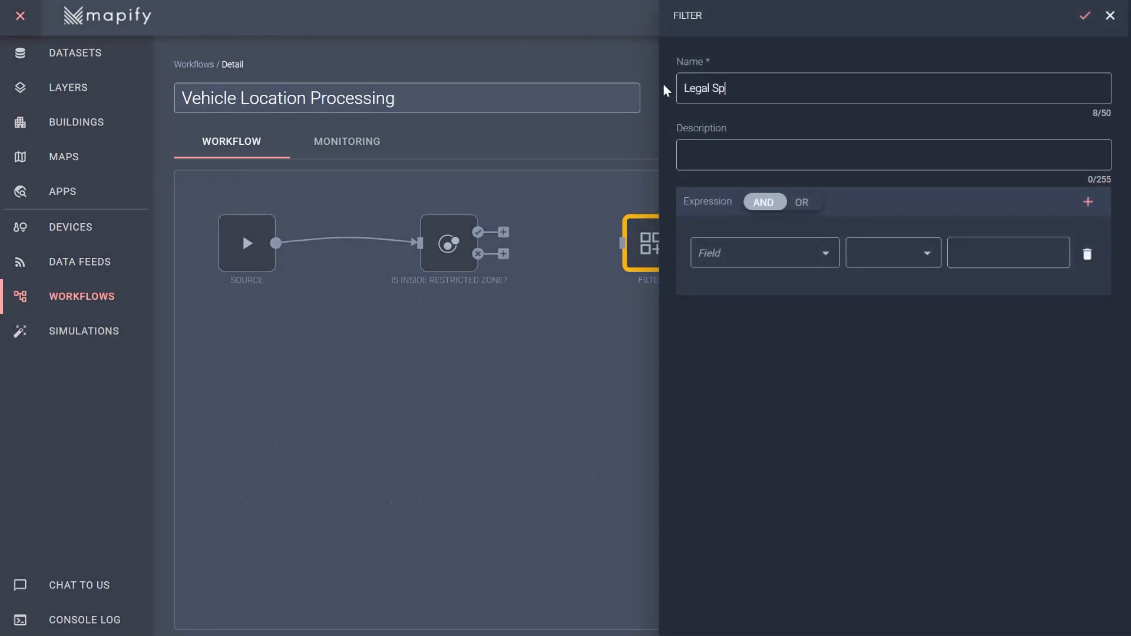
text(eed)
click(1008, 252)
text(50)
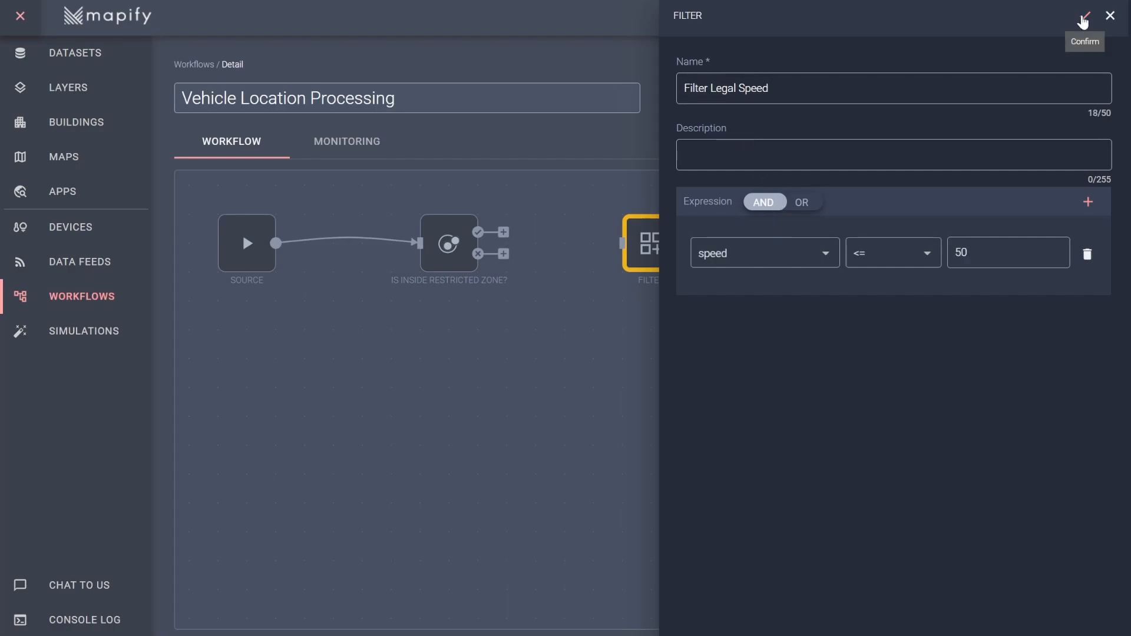
click(1079, 14)
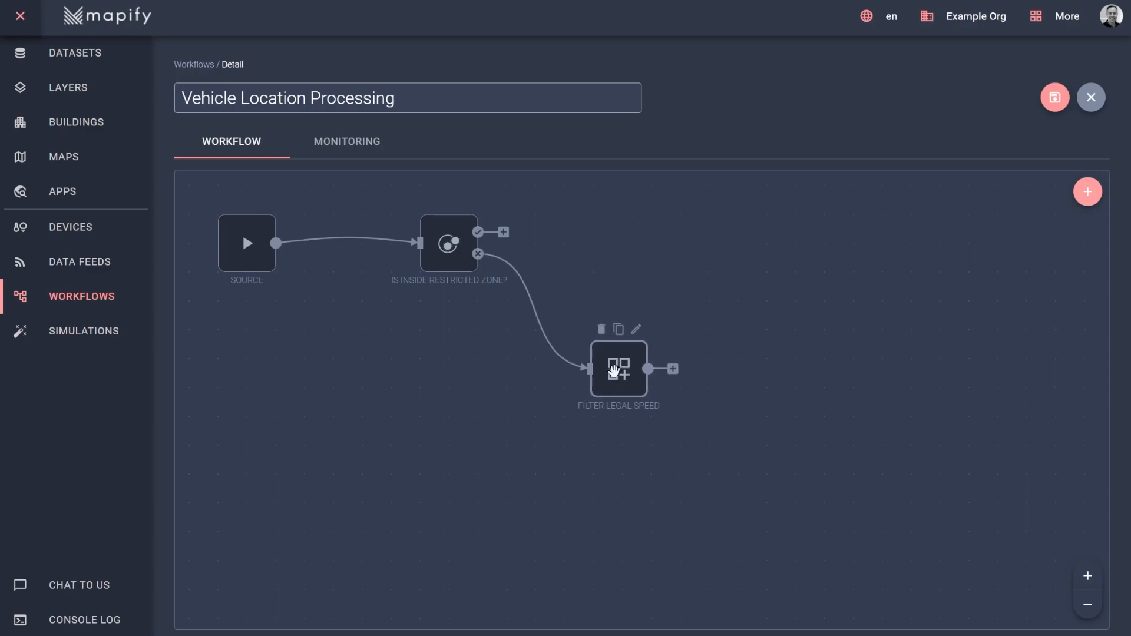
mouse_move(629, 348)
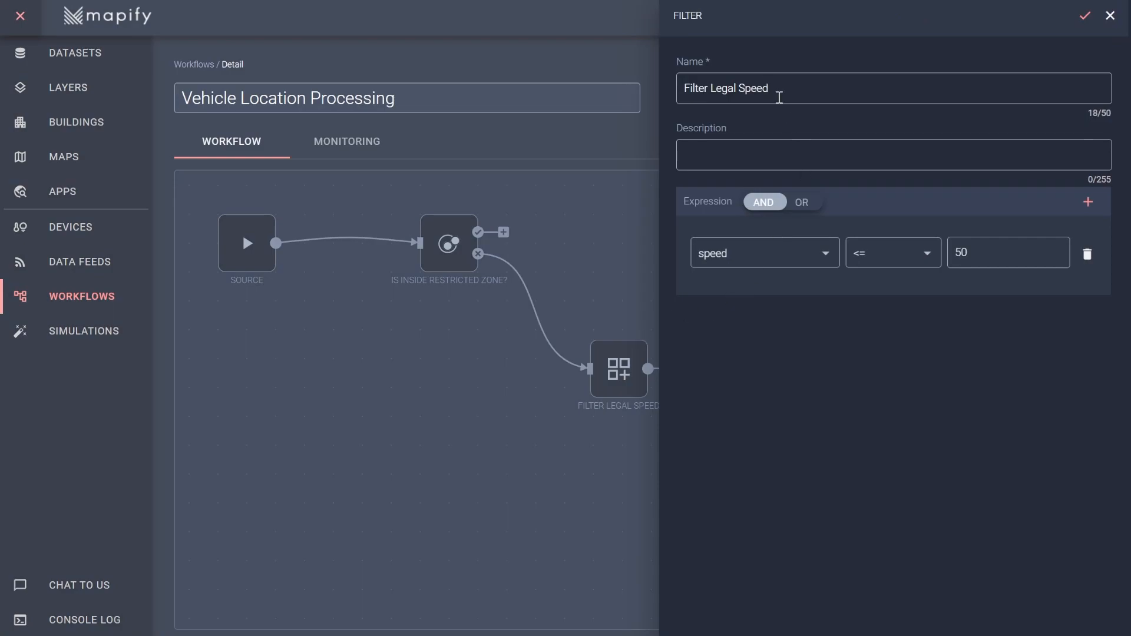
- Rename the filter to 'Filter Illegal Speed' passing speed > 50 and confirm it
text(Ill)
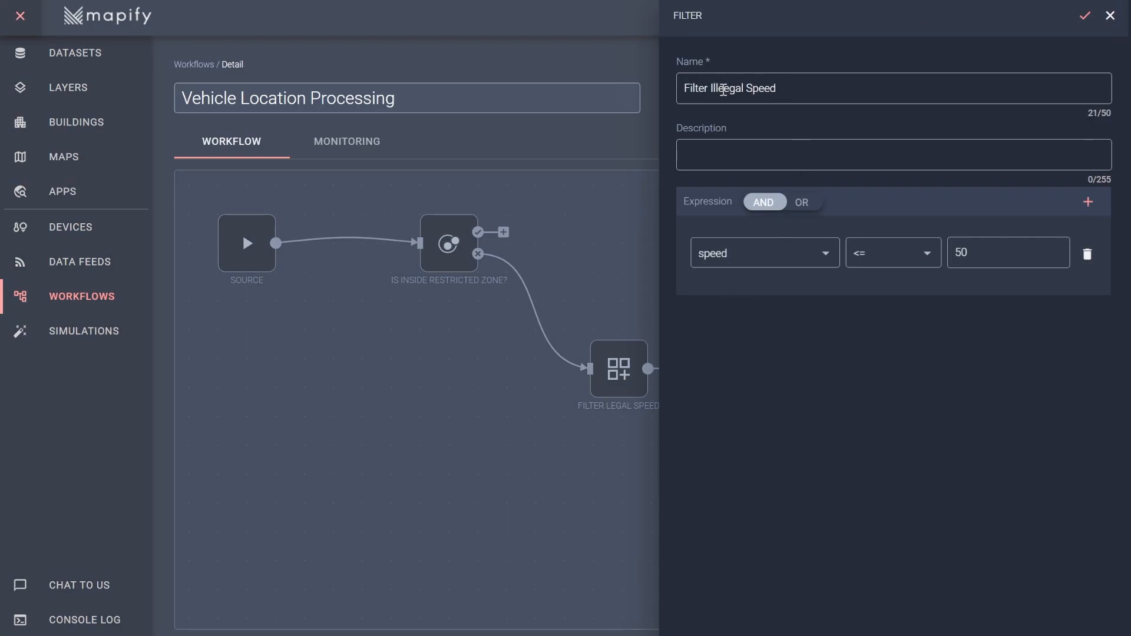
key(Backspace)
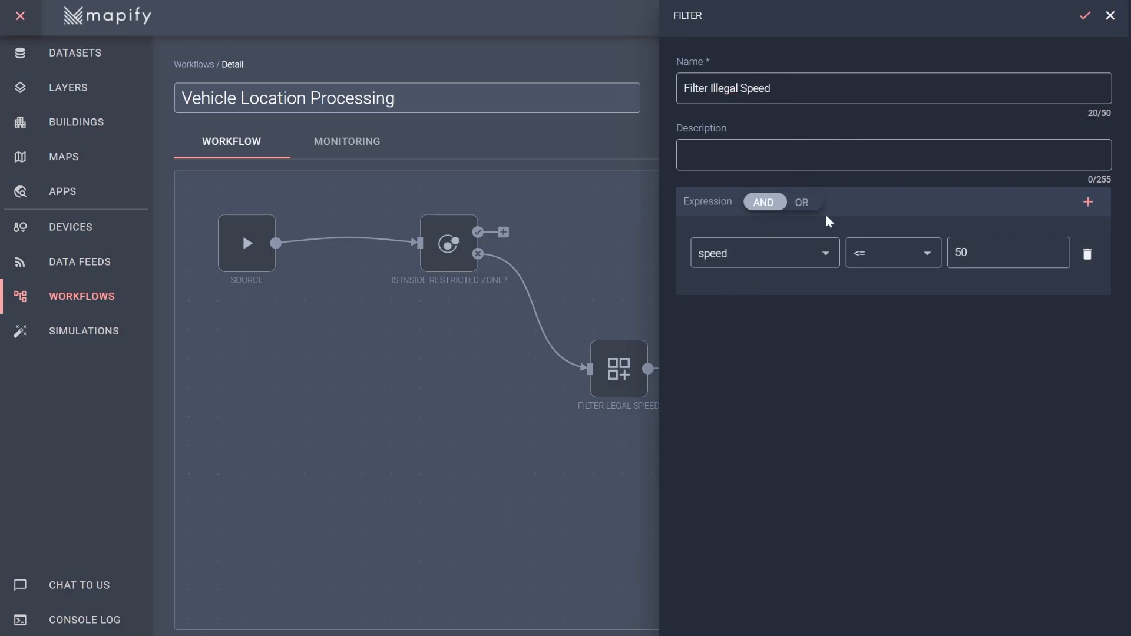
click(893, 253)
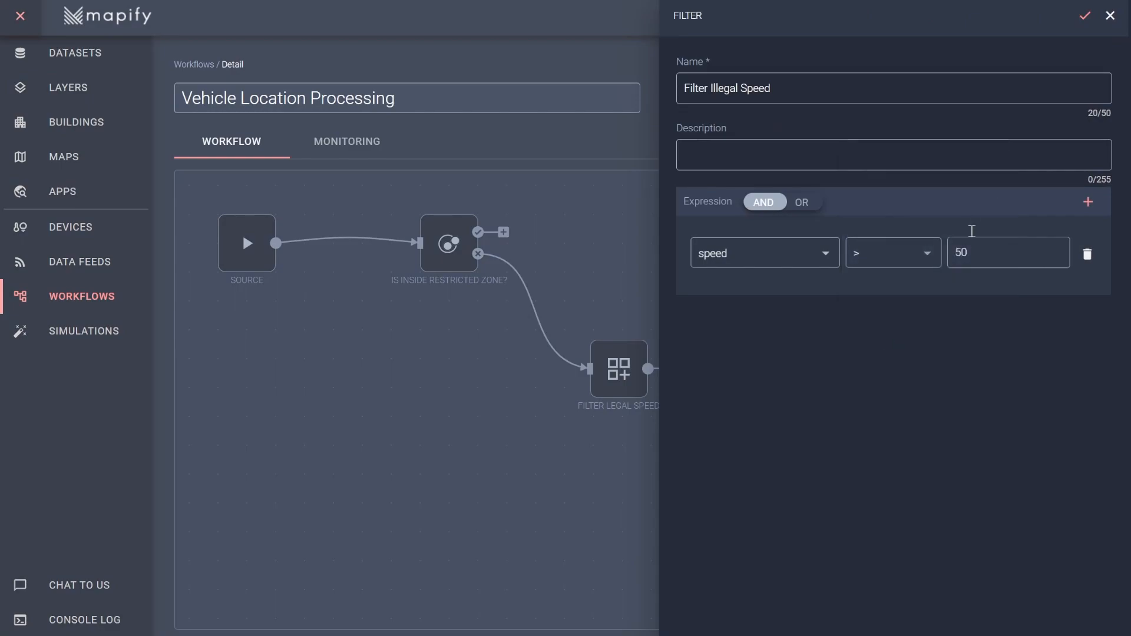
click(1083, 15)
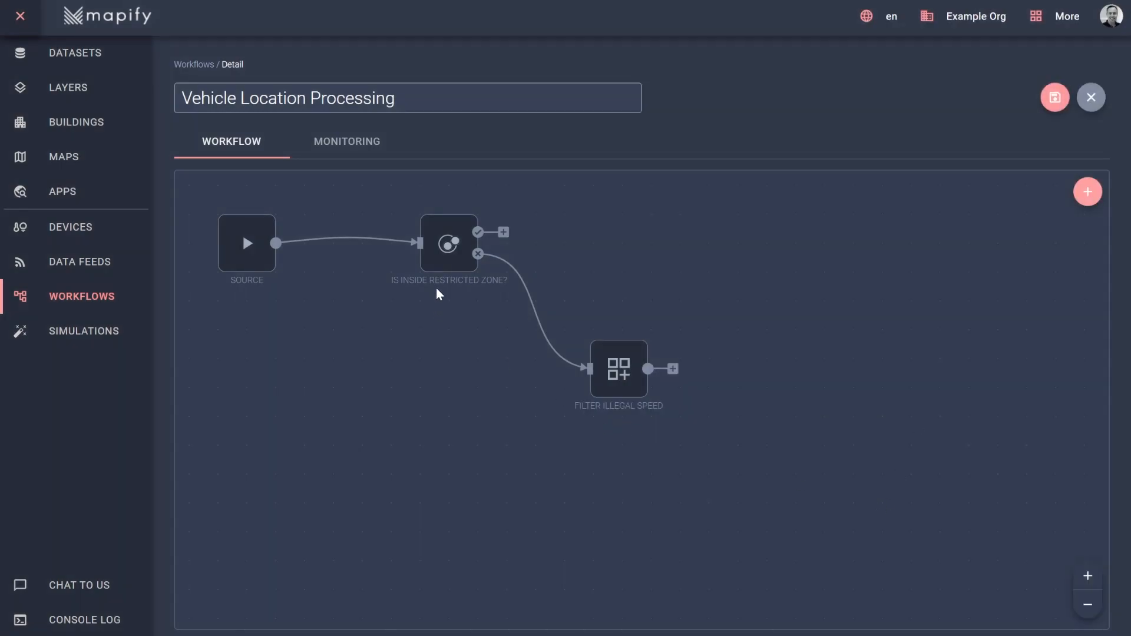
click(448, 243)
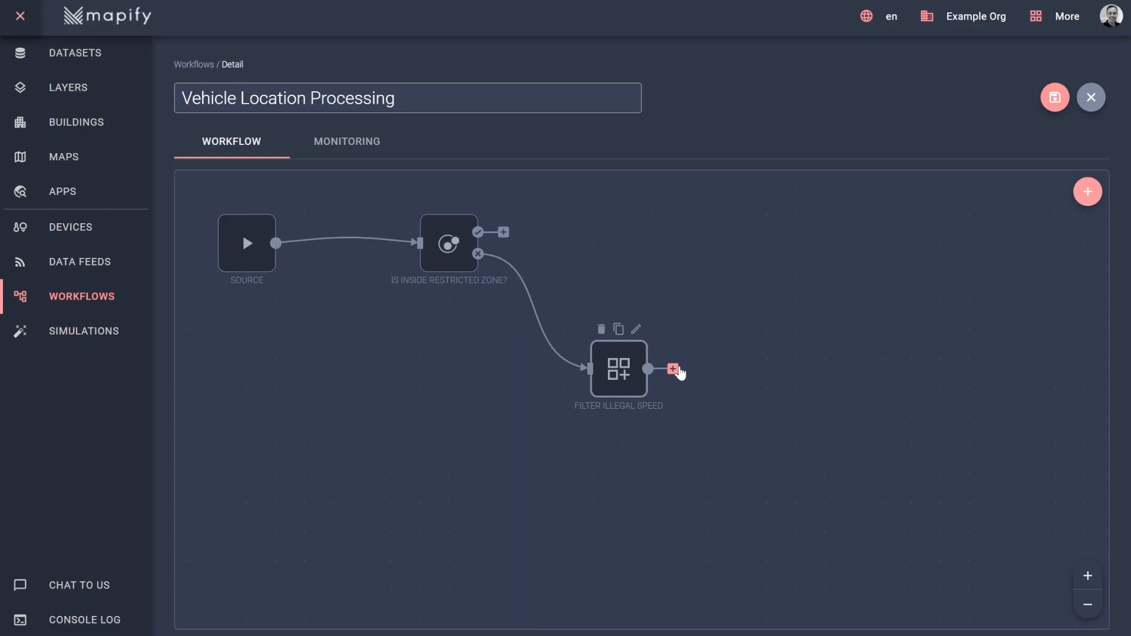
- Attach an Email Sink node after the Filter Illegal Speed node
click(671, 369)
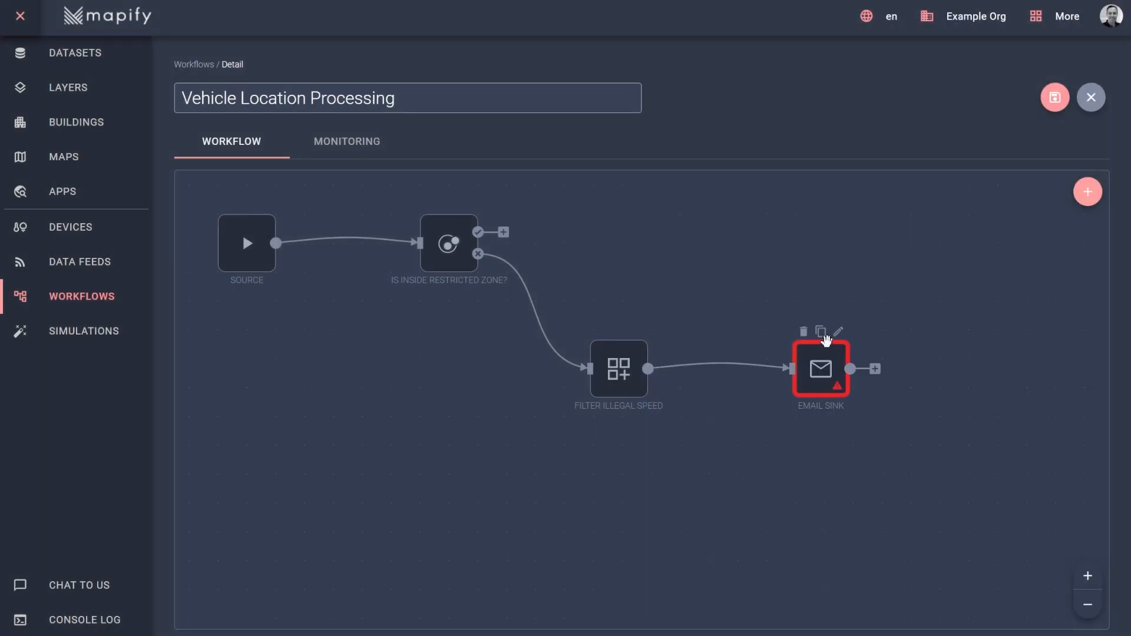
mouse_move(835, 337)
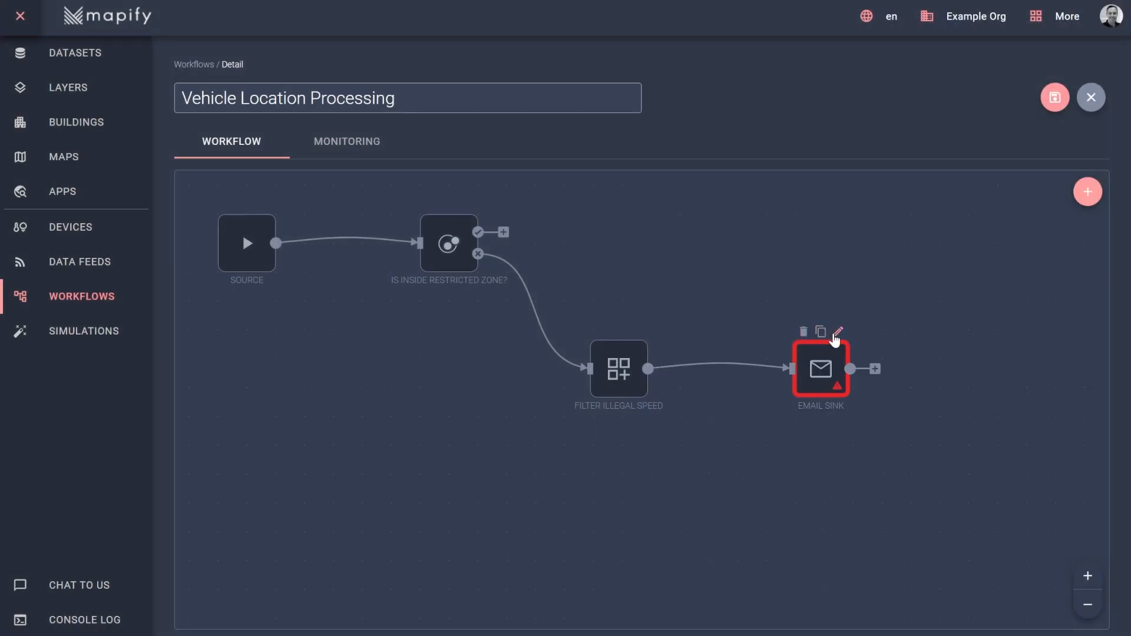
- Rename the sink 'Speeding Alert Email' with subject 'Vehicle is speeding' plus the vehicle id, and save it
click(836, 333)
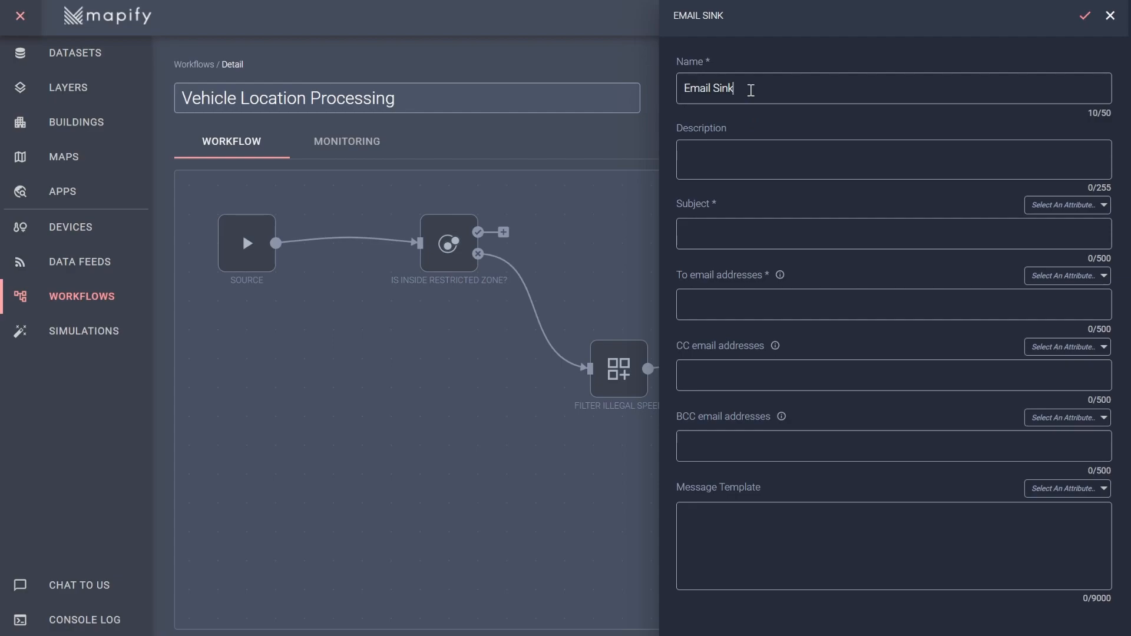
text(Alert Email)
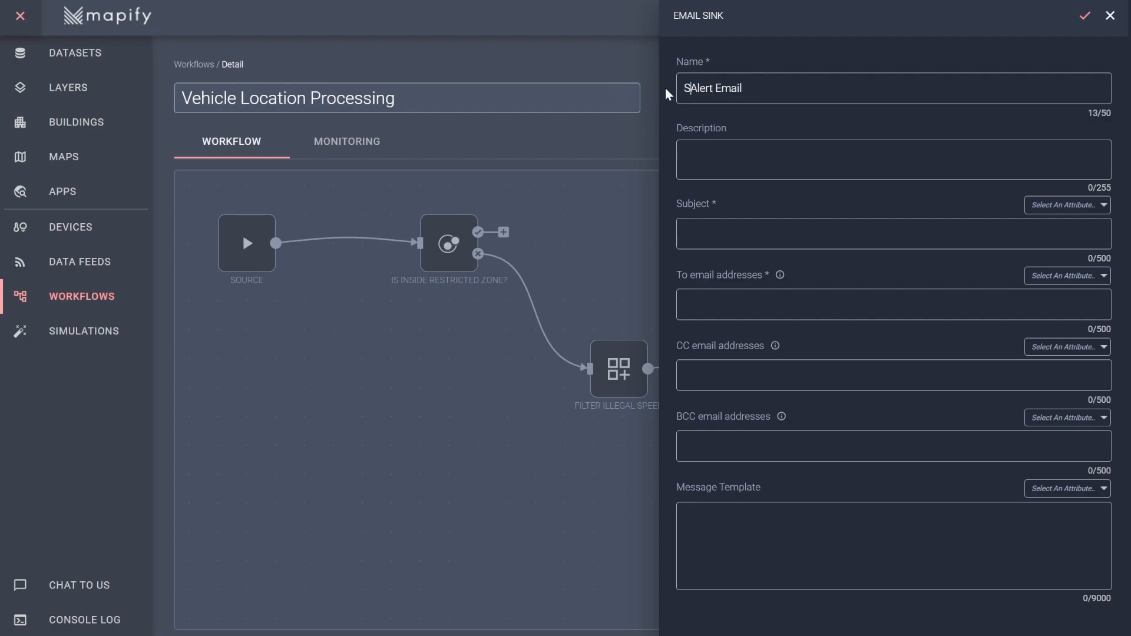
text(Vehicle is speeding)
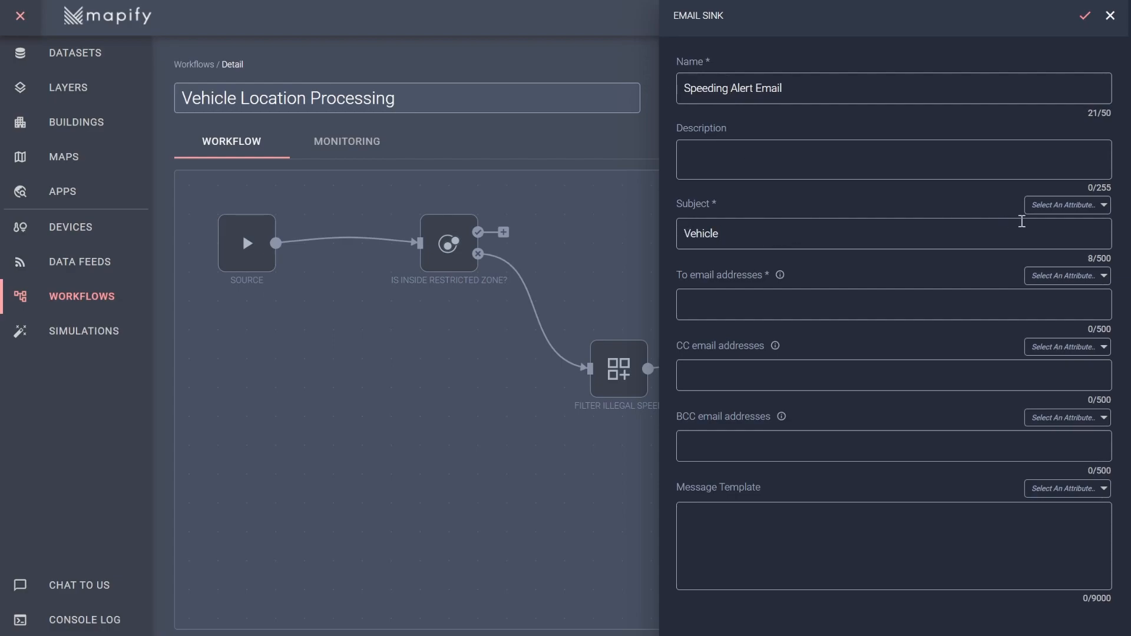
click(1066, 205)
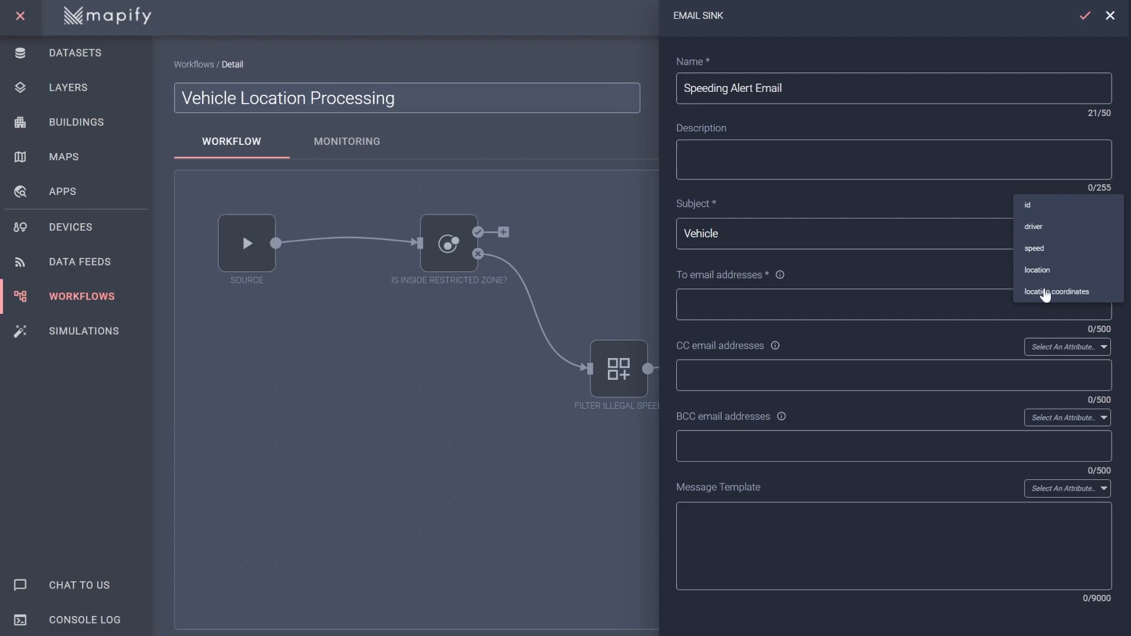
mouse_move(1037, 208)
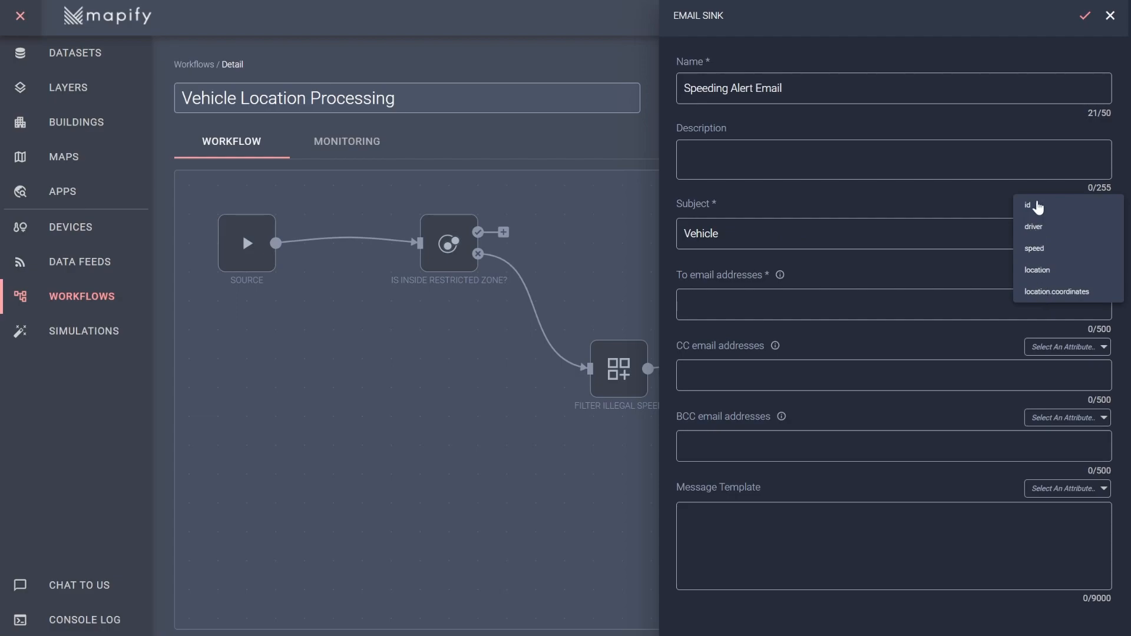
click(1027, 206)
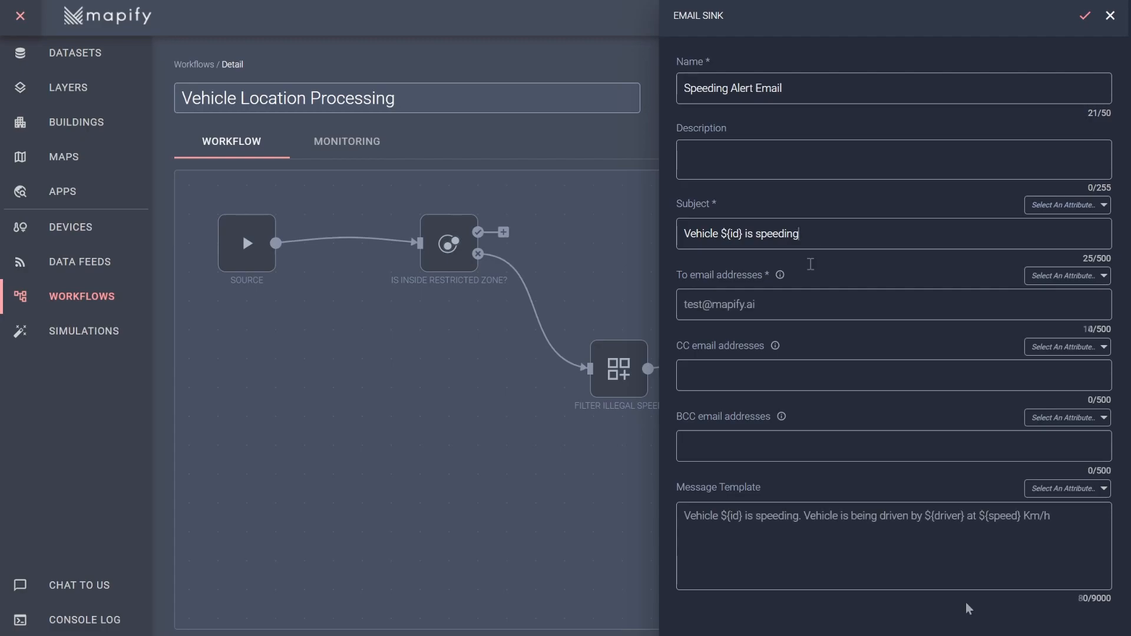
click(1084, 16)
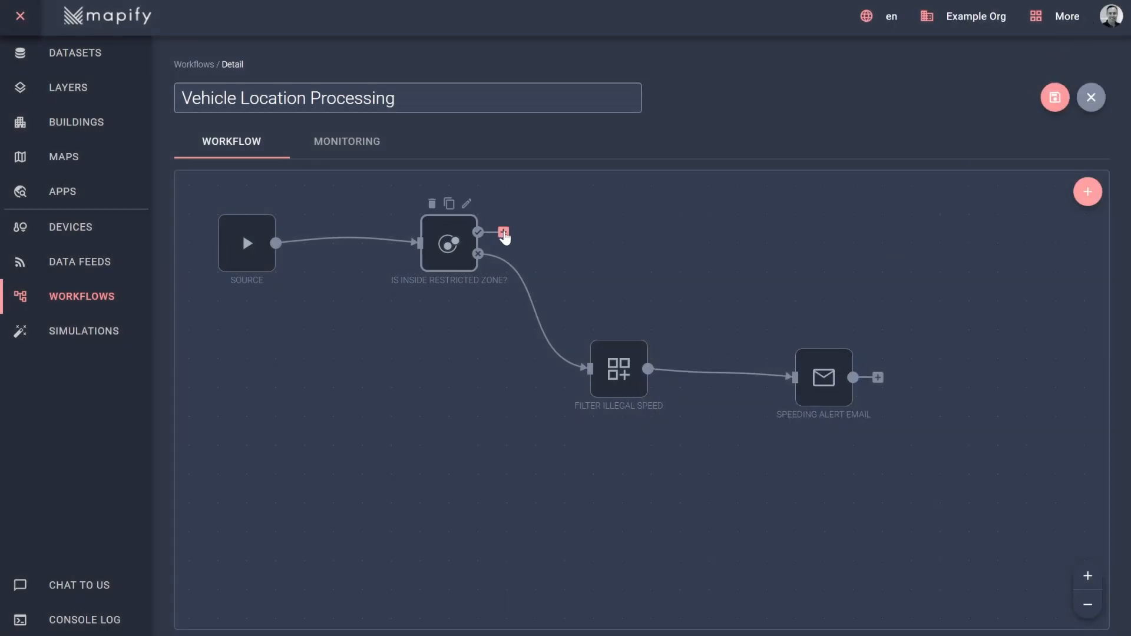
- Add a Transform using Spatial Intersection node to the condition's true branch
click(504, 233)
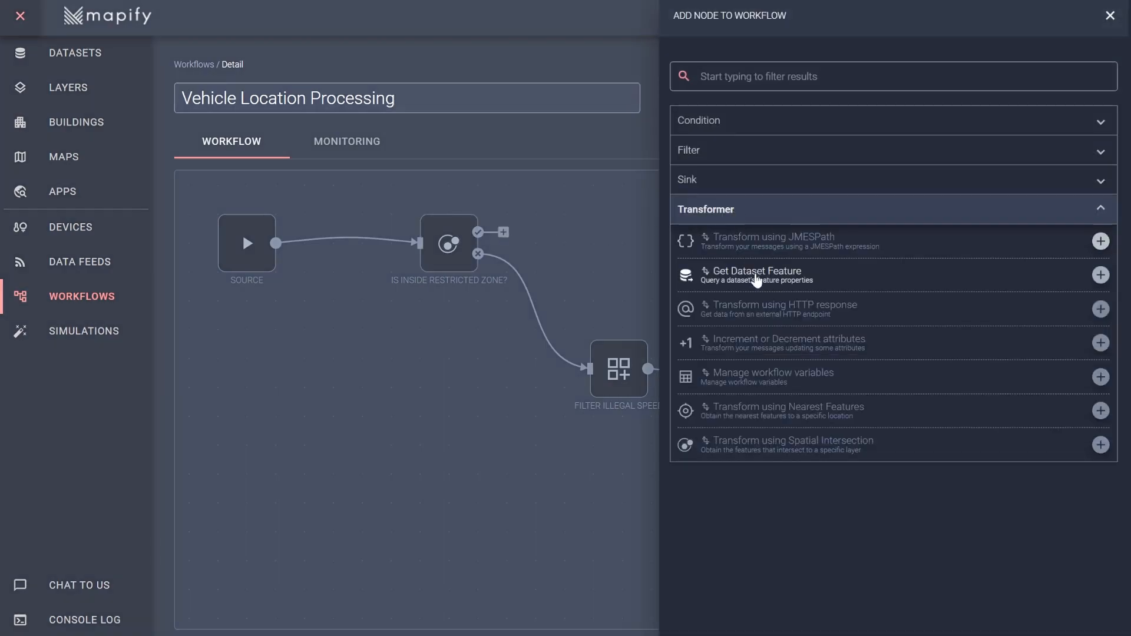
mouse_move(797, 451)
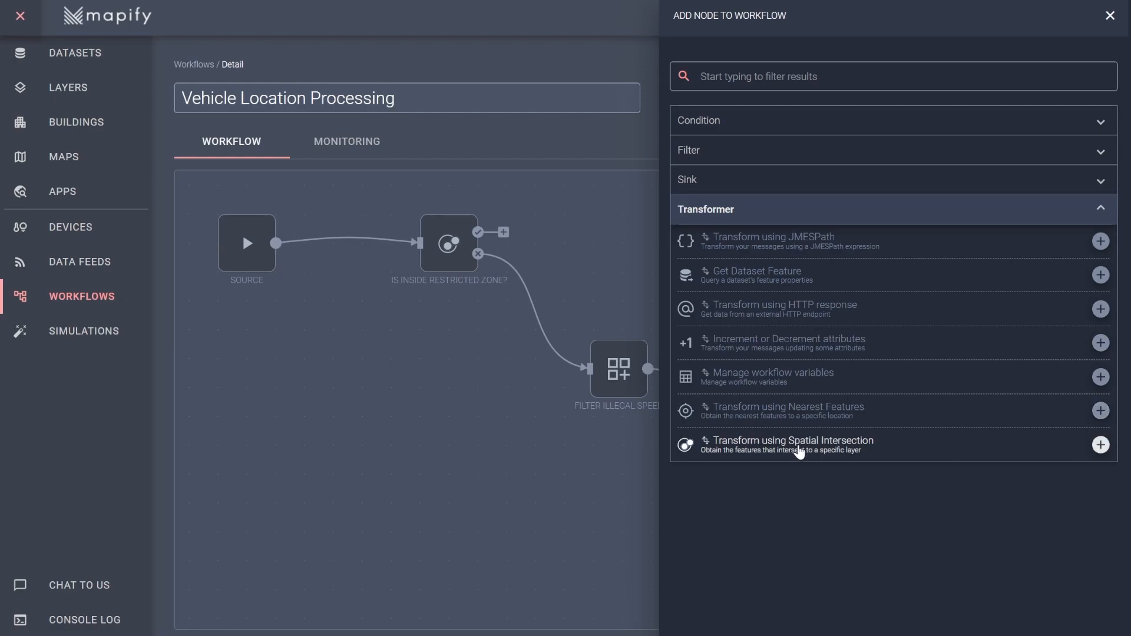
click(1099, 444)
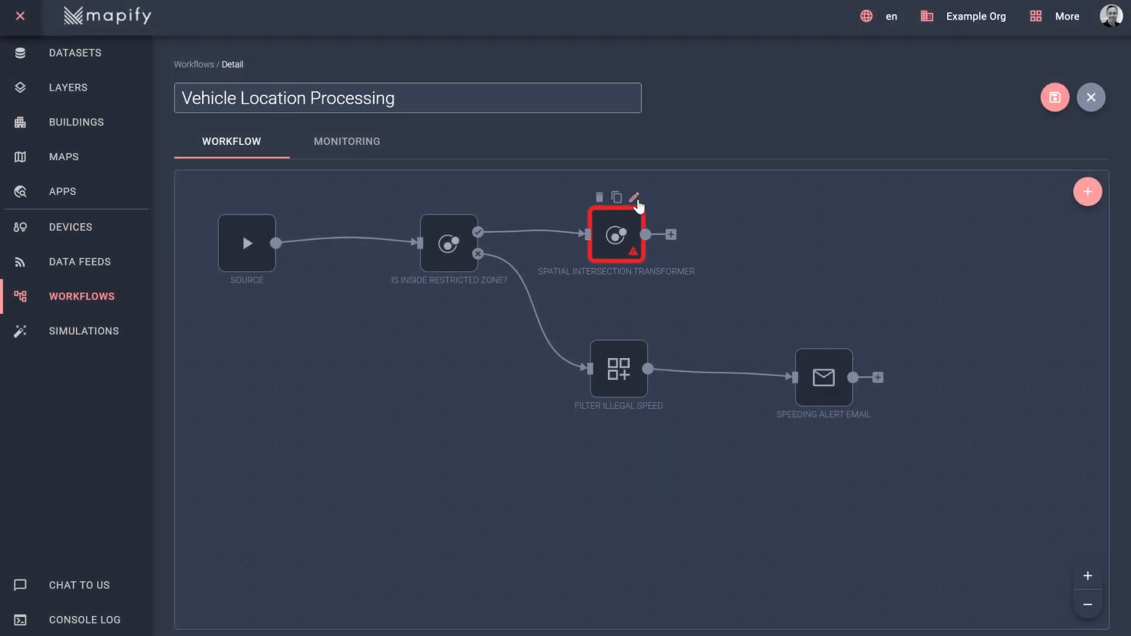
- Rename the transformer to 'Intersection Restricted Zones' using the AAA Restricted Zones layer and save
click(634, 196)
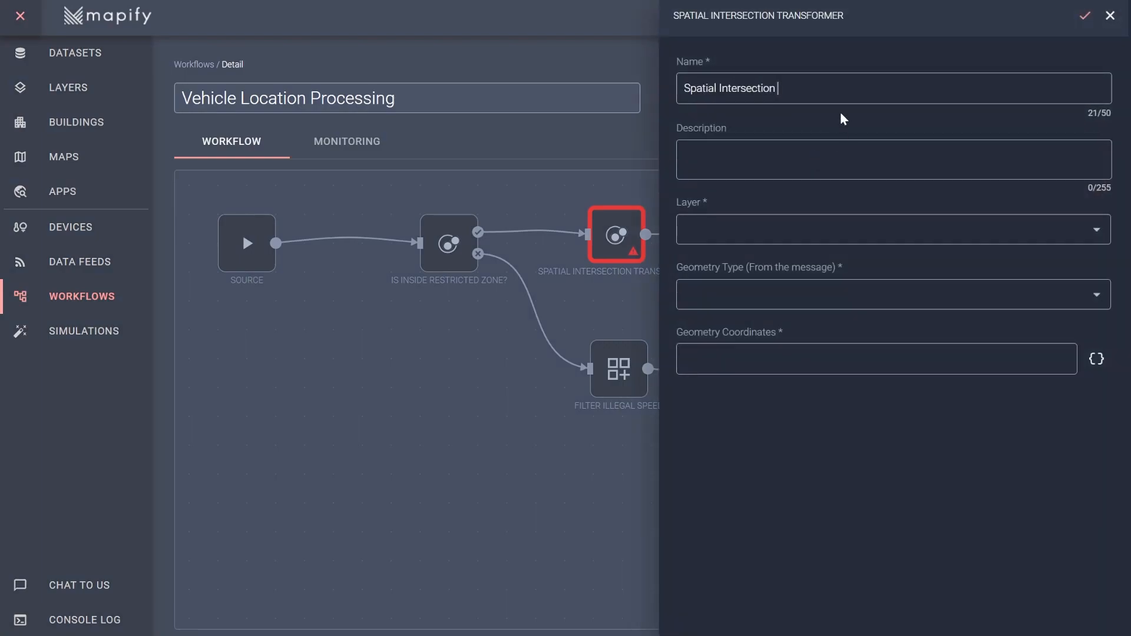
text(Restricted Zo)
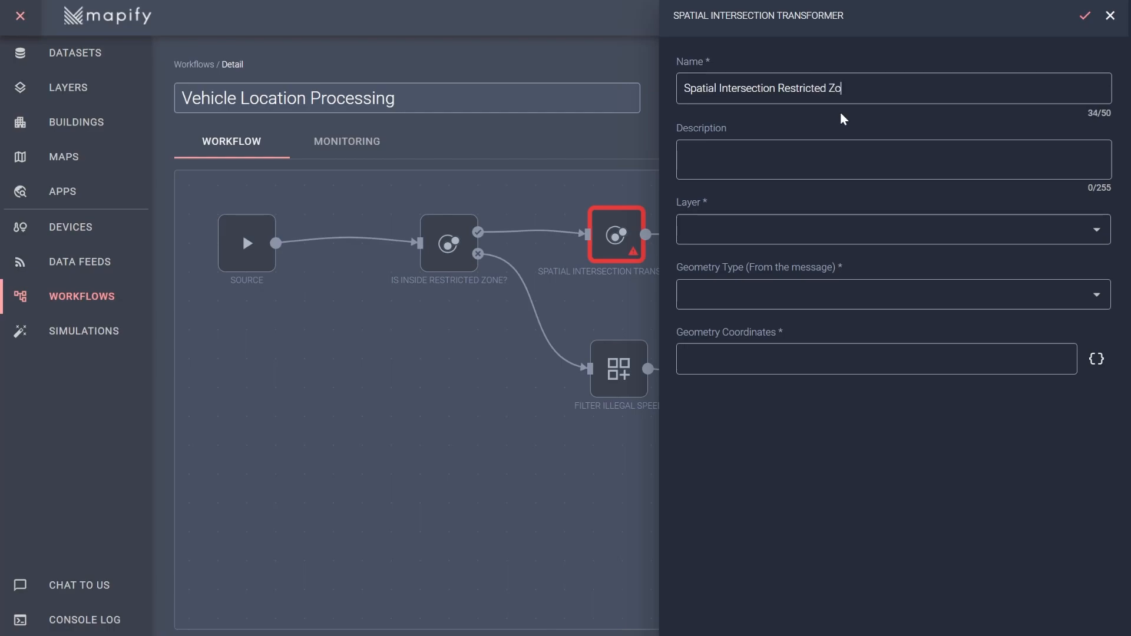
text(Intersection Restricted Zones)
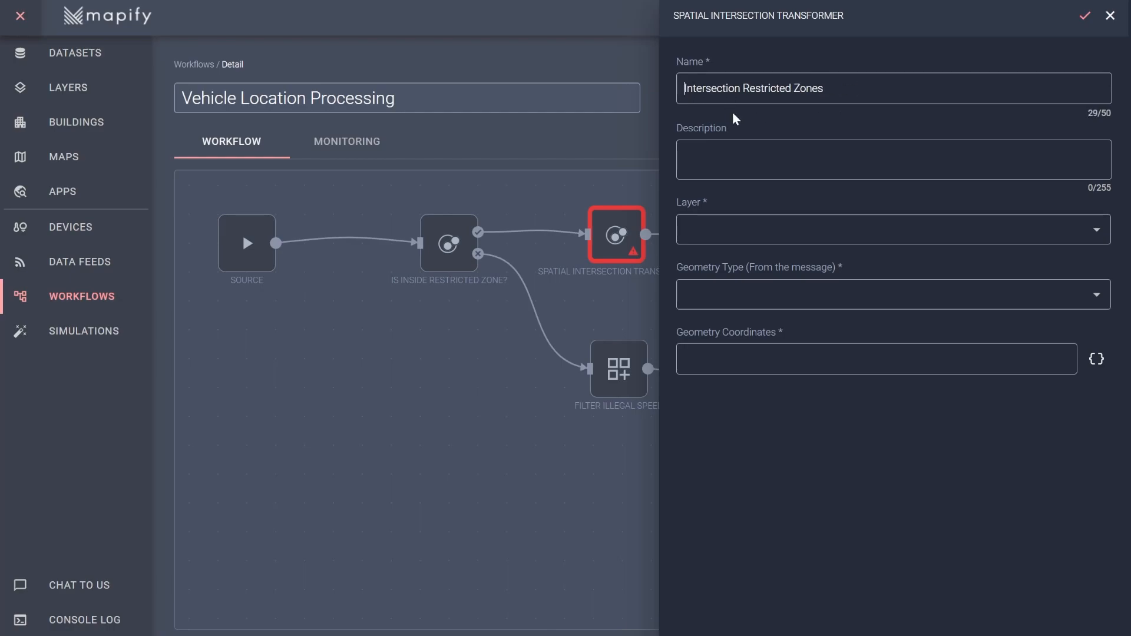
mouse_move(769, 206)
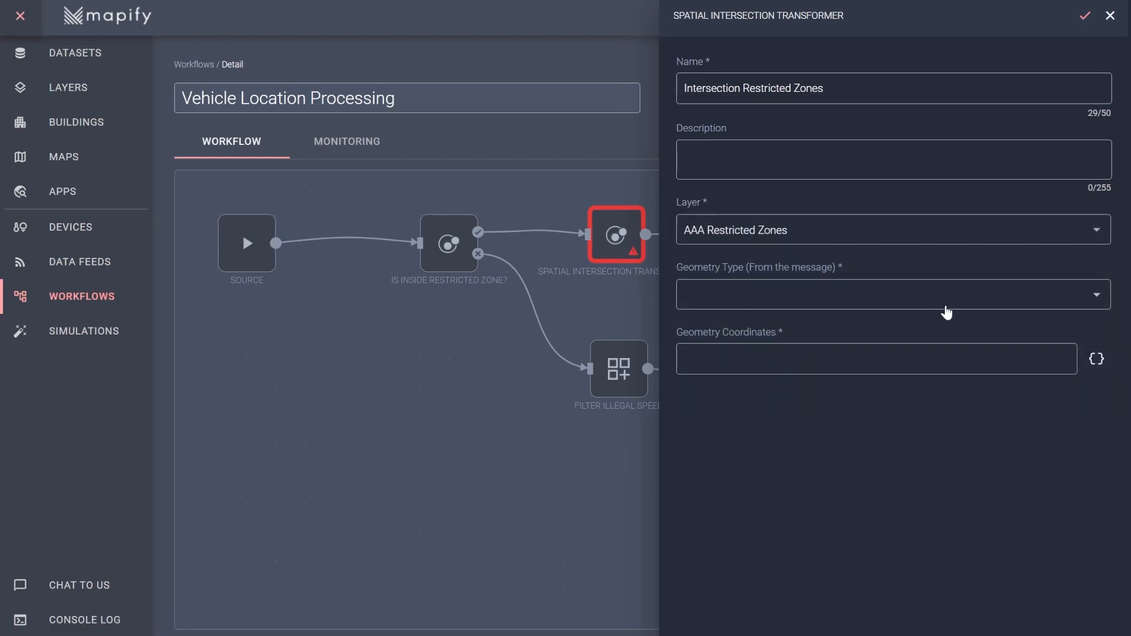
click(1083, 15)
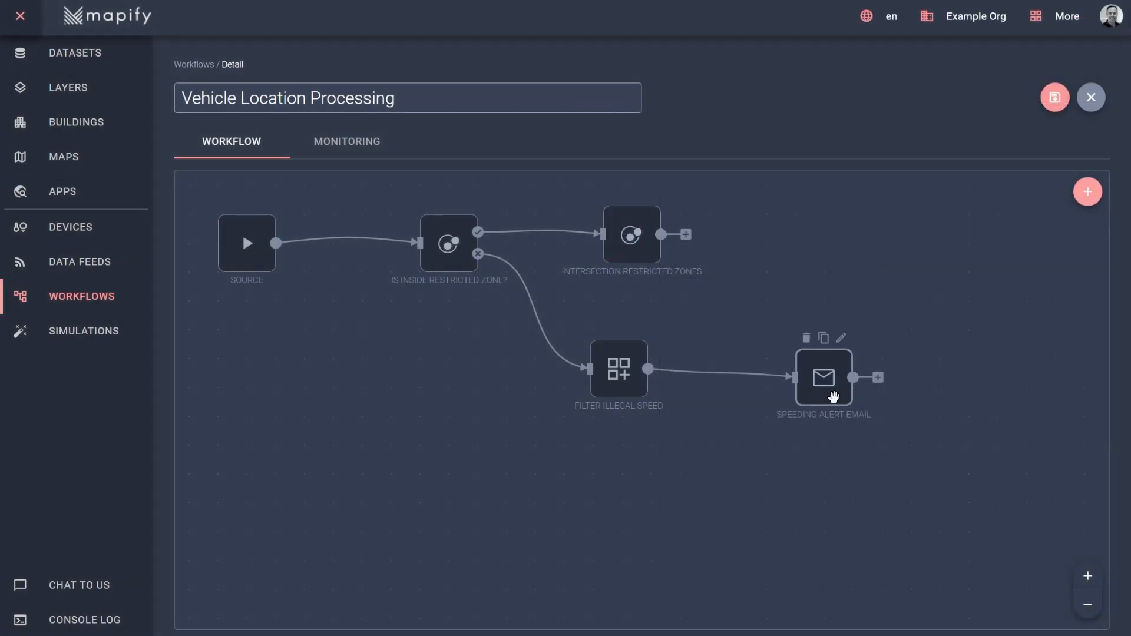
mouse_move(833, 354)
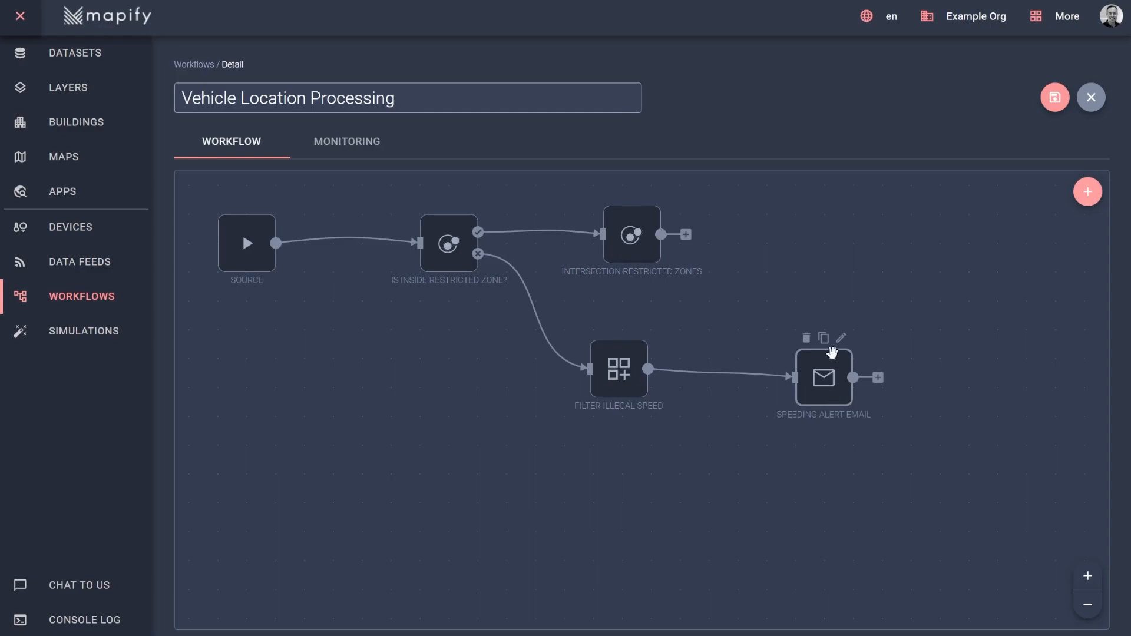
- Duplicate Speeding Alert Email so the copy follows Intersection Restricted Zones
click(823, 338)
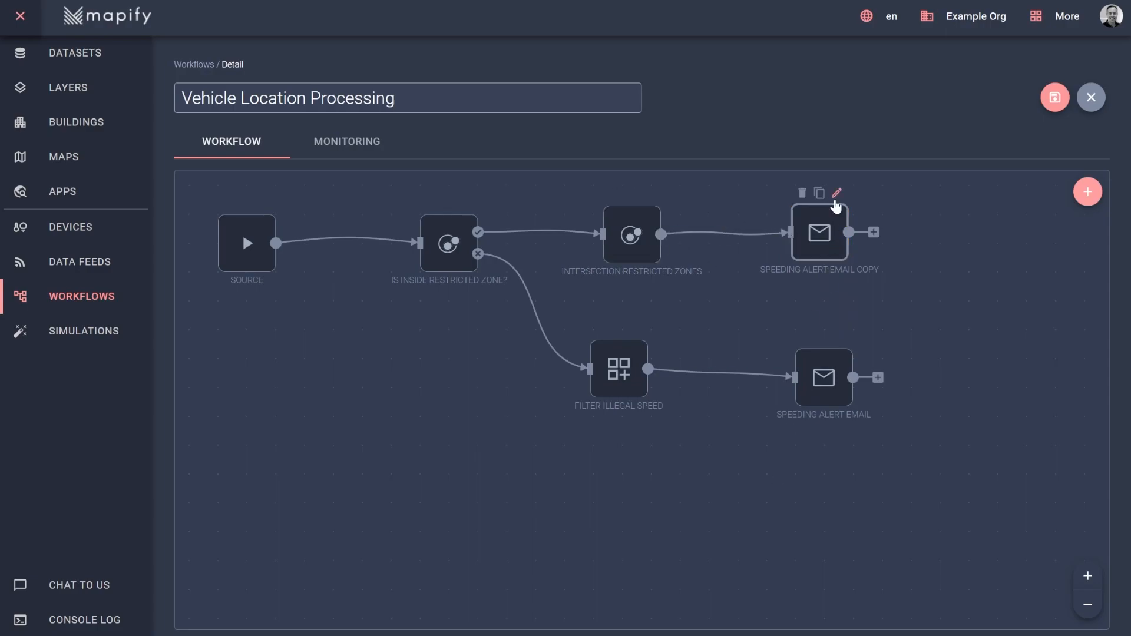
- Rename the copy to 'Inside Restricted Zone Alert Email' with subject and message naming the intersected zone
click(835, 193)
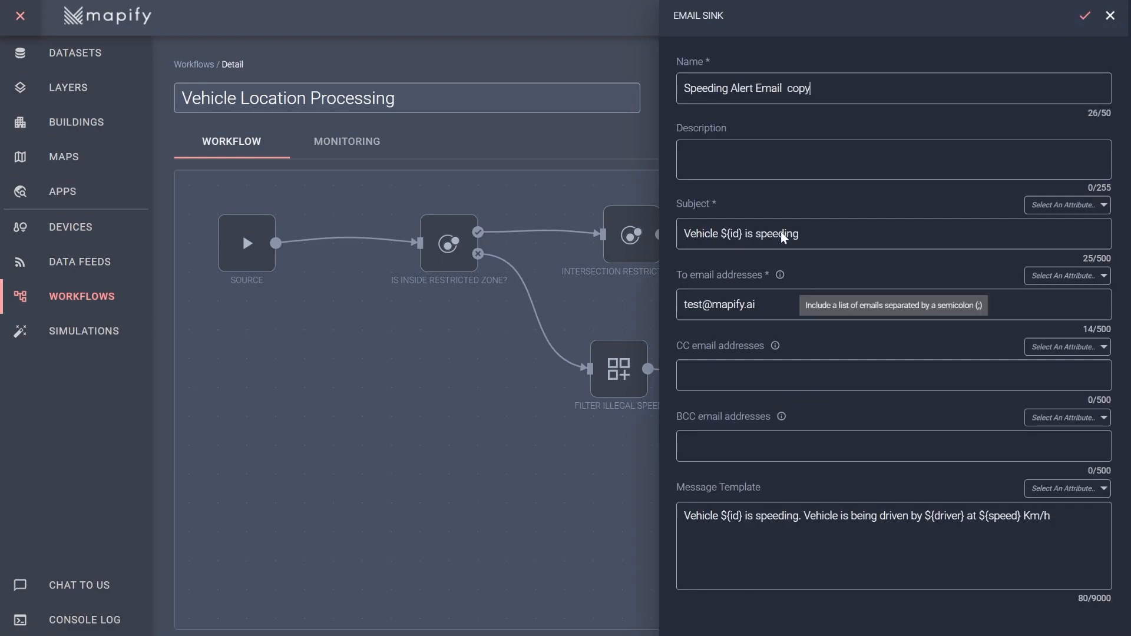
double_click(706, 88)
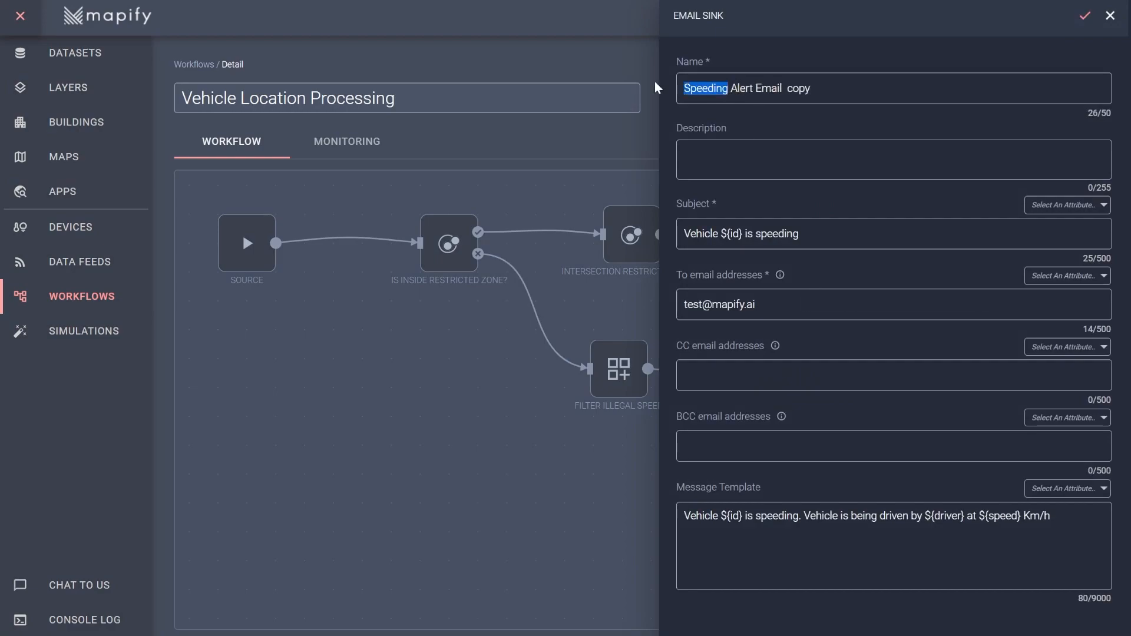
text(Inside)
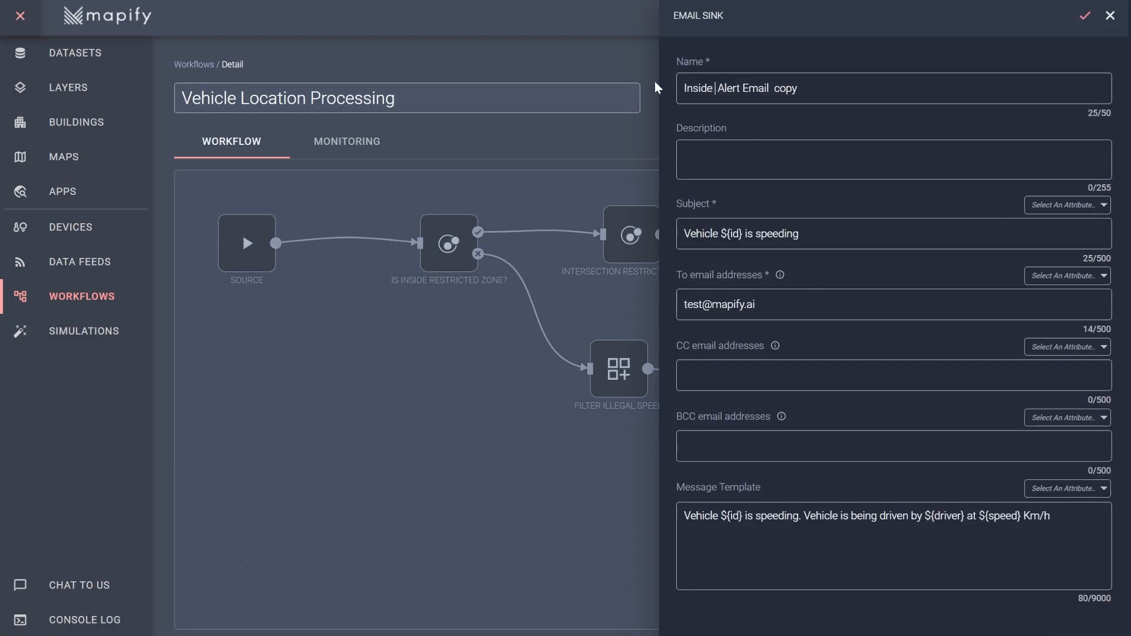
text(Restricted Zon)
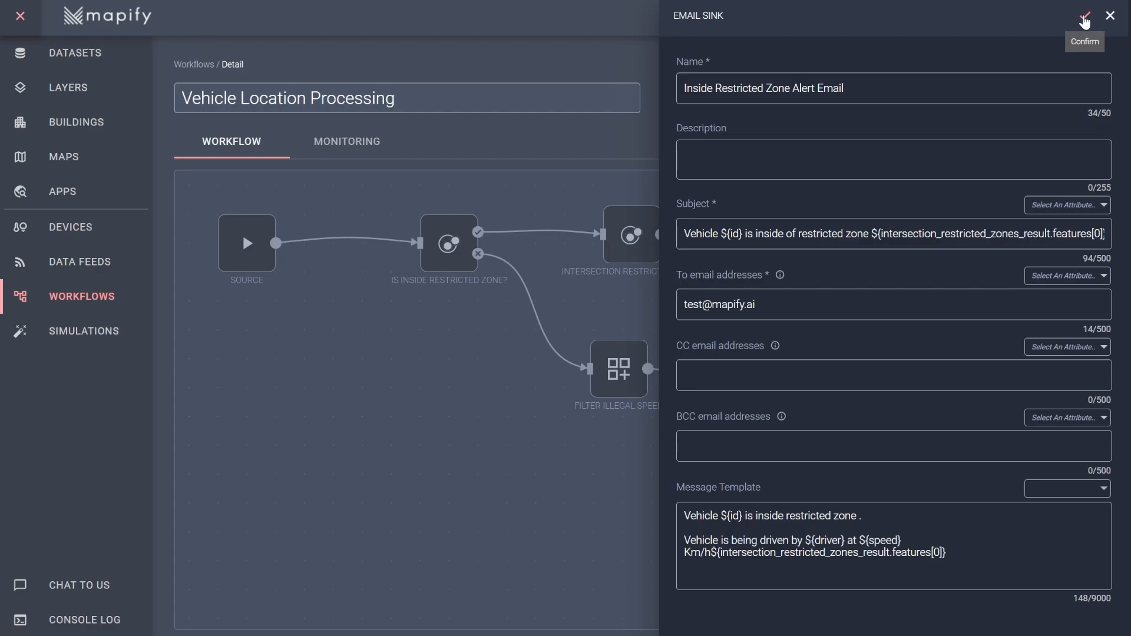
click(1082, 15)
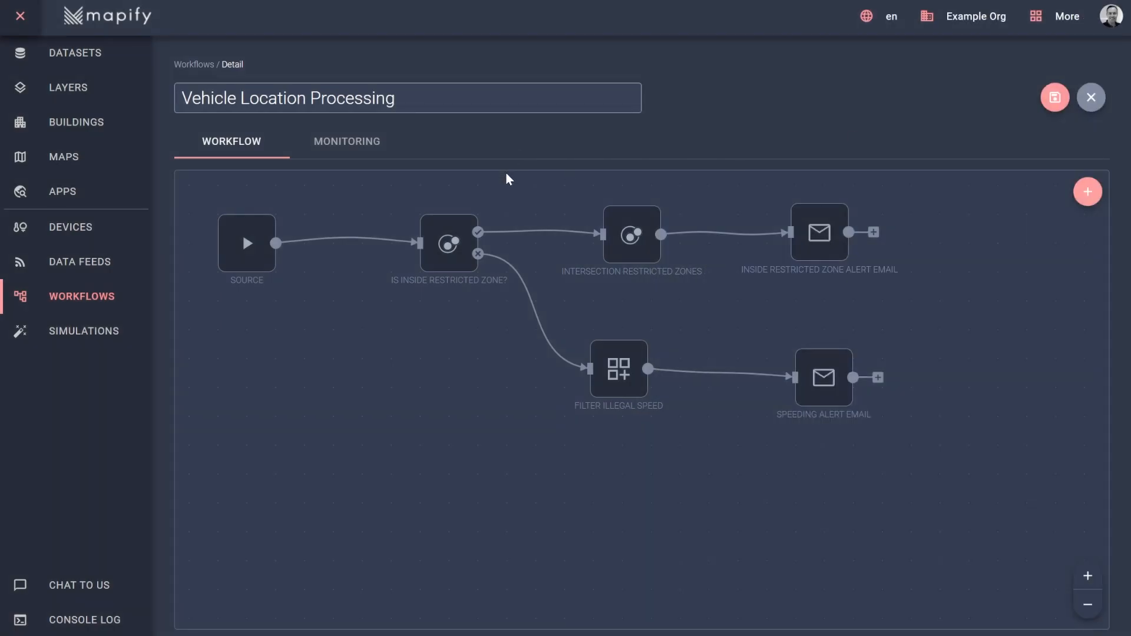